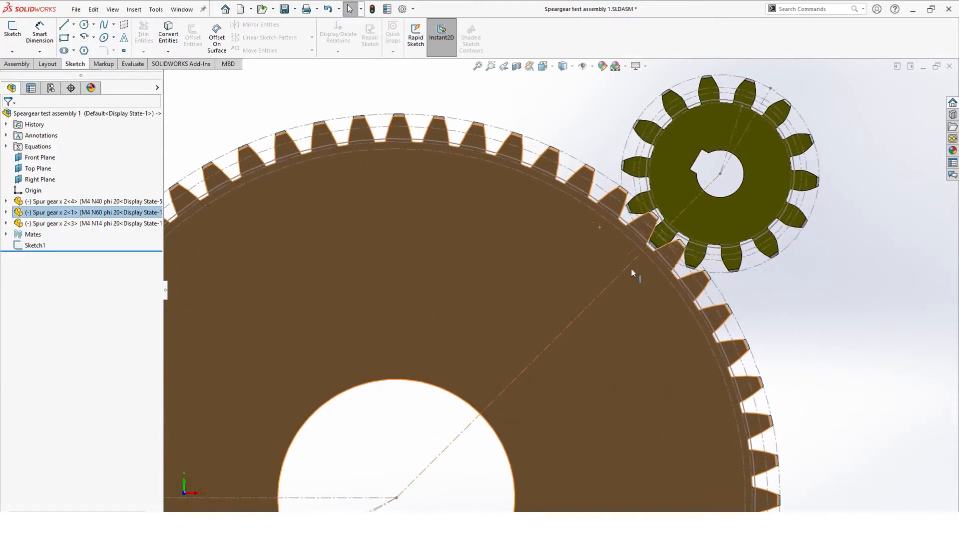
Switch from the gear test assembly to the empty Spurgear assembly document.
scroll(down, 3)
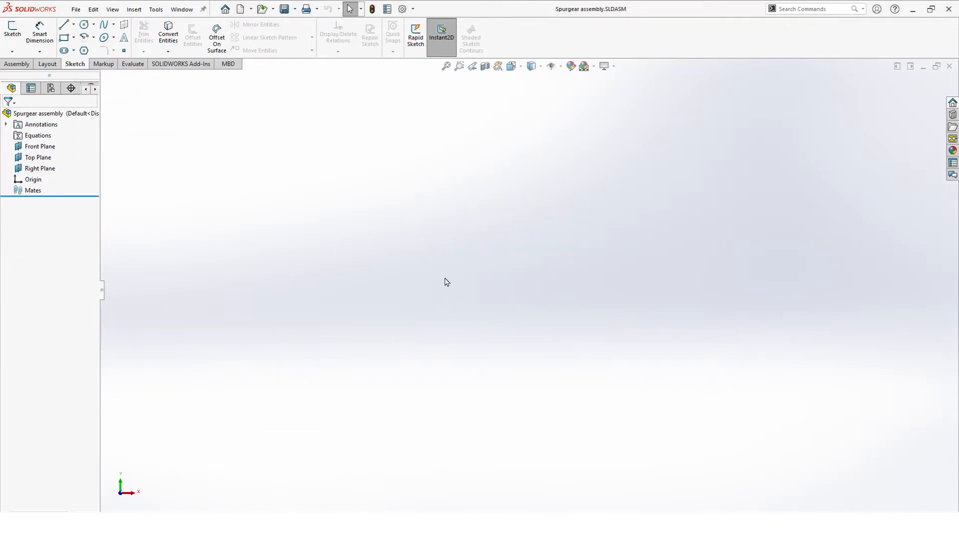
Sketch two joined construction lines from the origin, one horizontal and one angled upward.
click(72, 24)
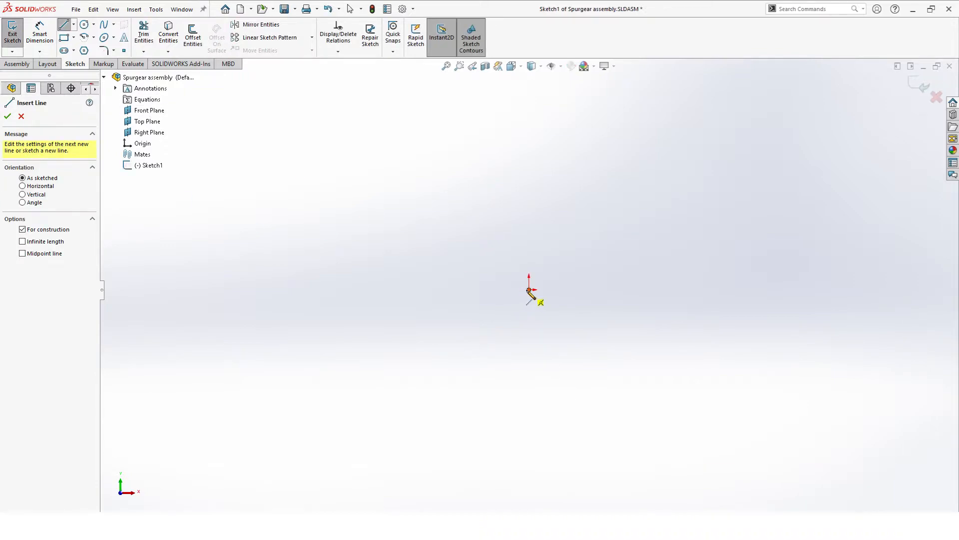
drag(529, 290, 800, 290)
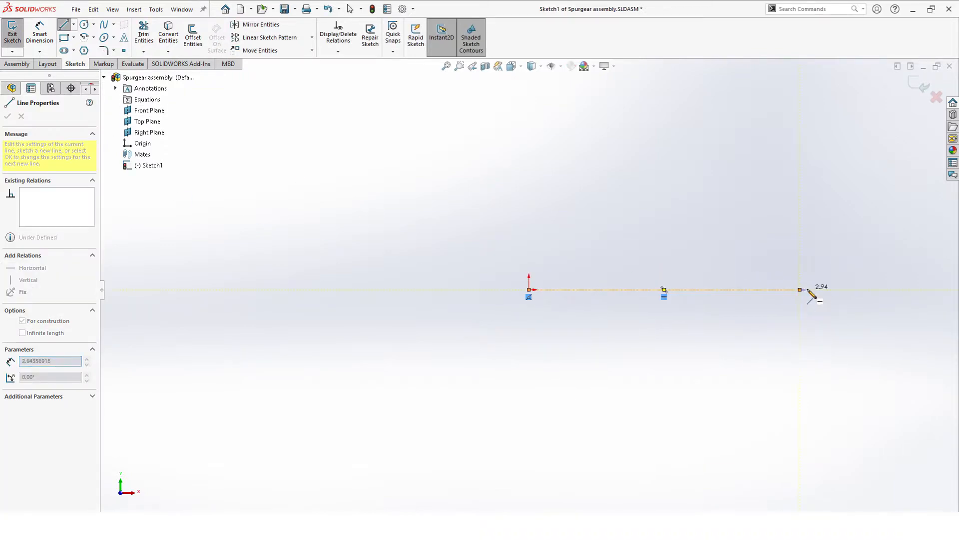
drag(659, 289, 790, 170)
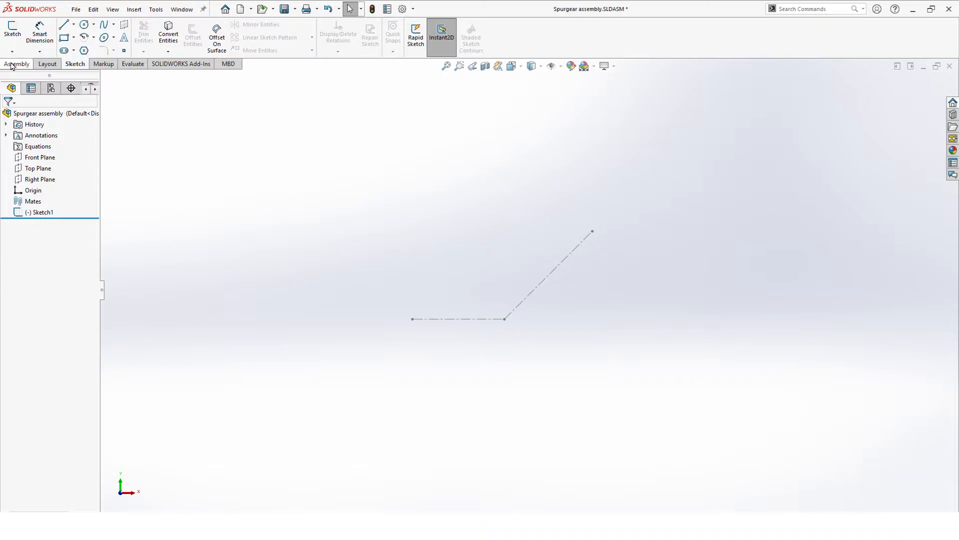
Insert three Spur gear x 2 copies in the M4 N26, M4 N60 and M4 N14 configurations.
click(56, 34)
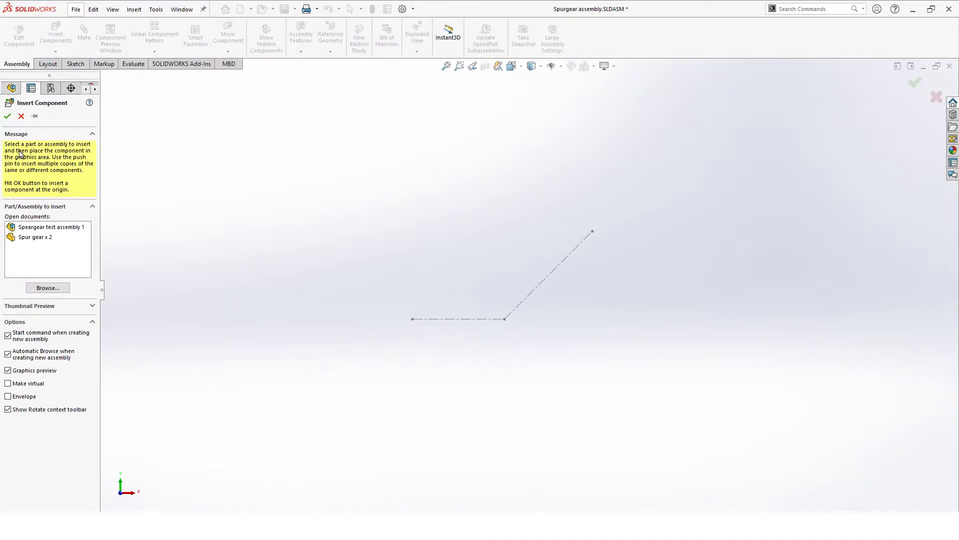
click(36, 237)
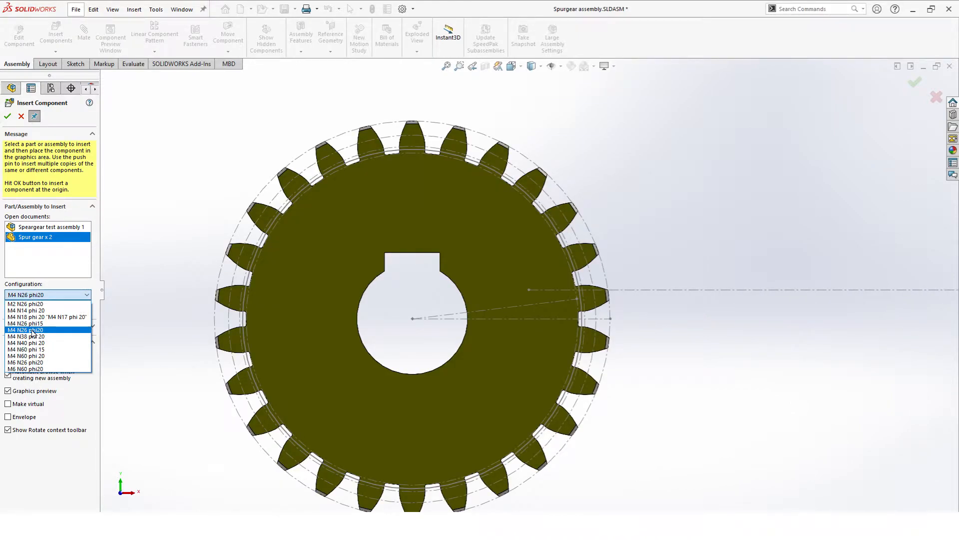
click(26, 330)
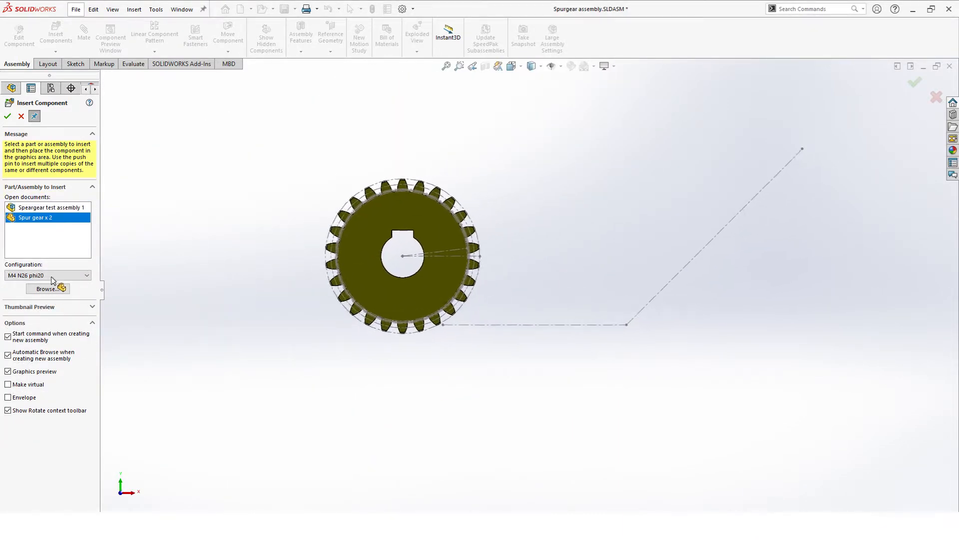
click(86, 275)
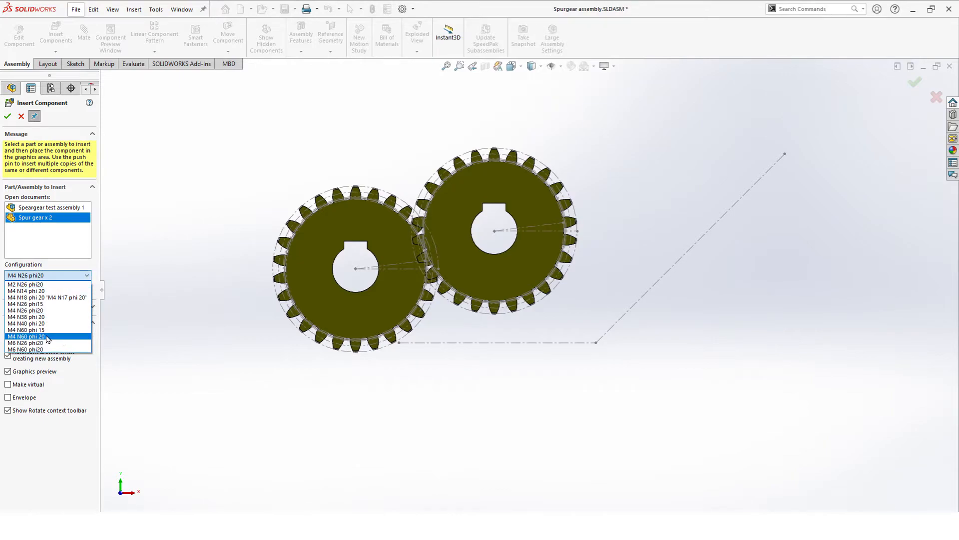
click(25, 335)
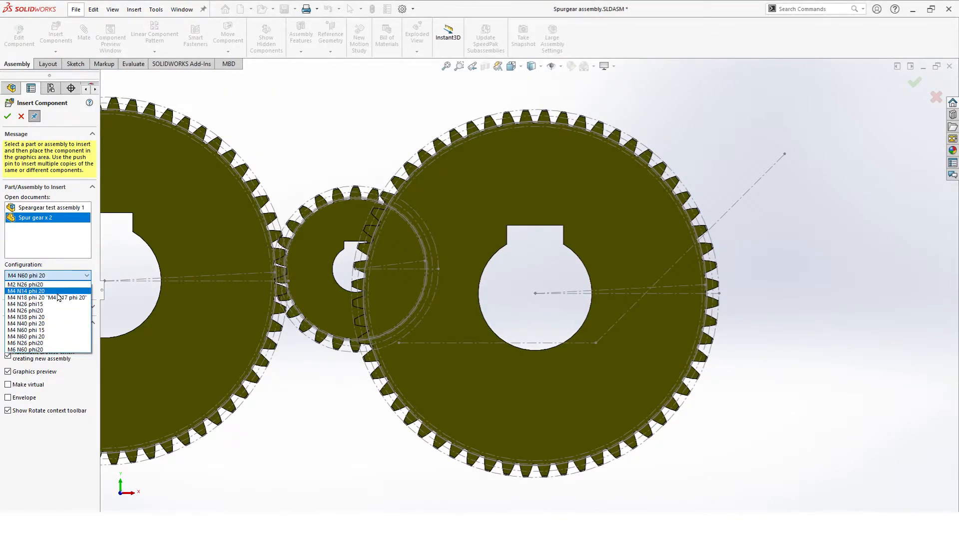
click(26, 291)
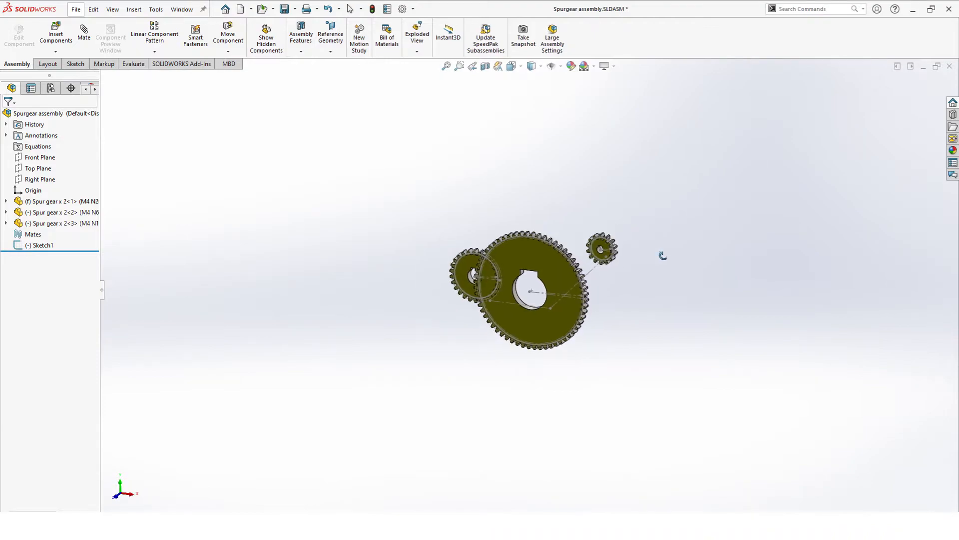
Float the fixed first gear Spur gear x 2<1> so all three gears move freely.
click(40, 157)
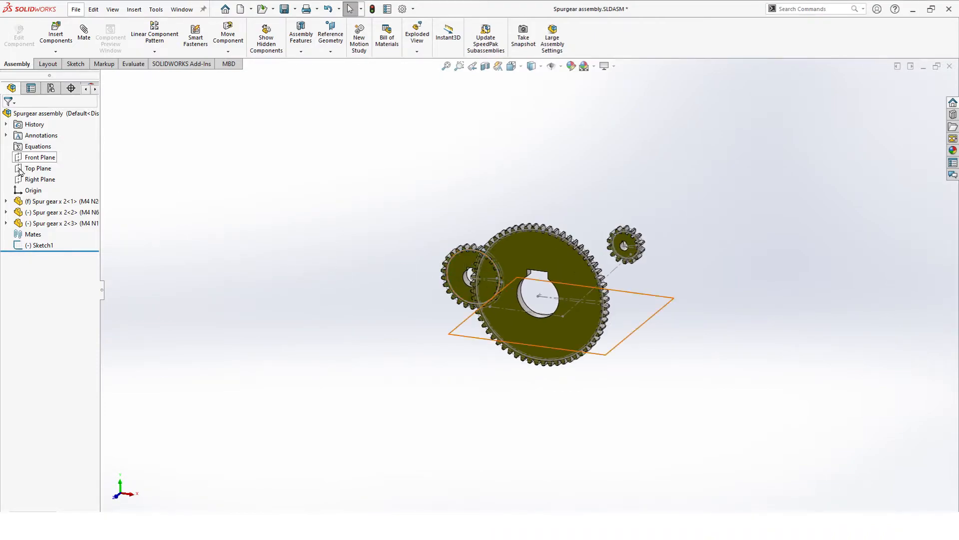
right_click(55, 201)
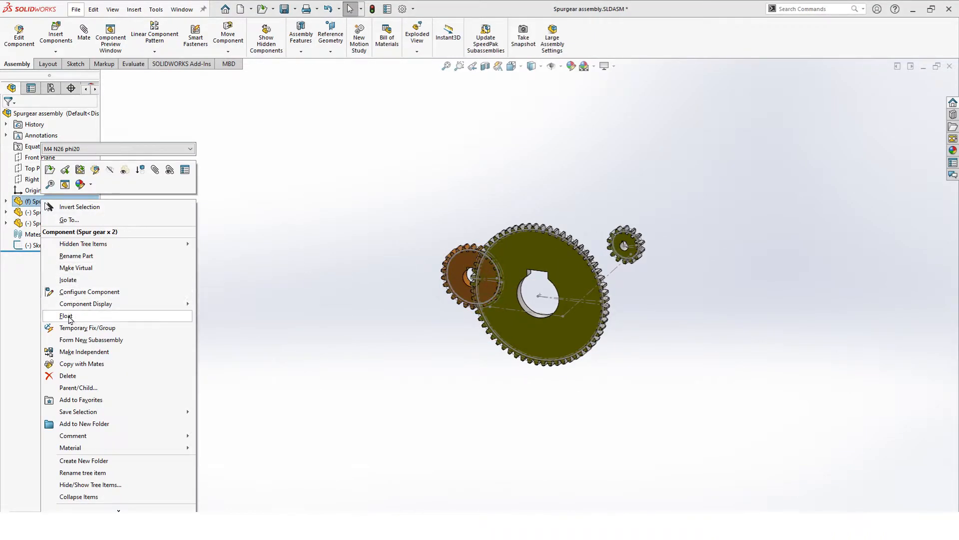
click(66, 316)
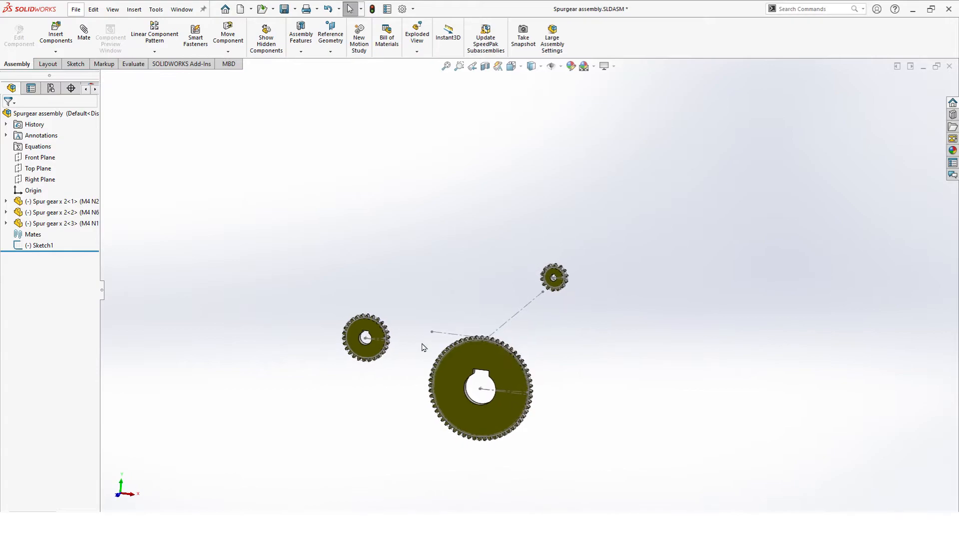
mouse_move(396, 257)
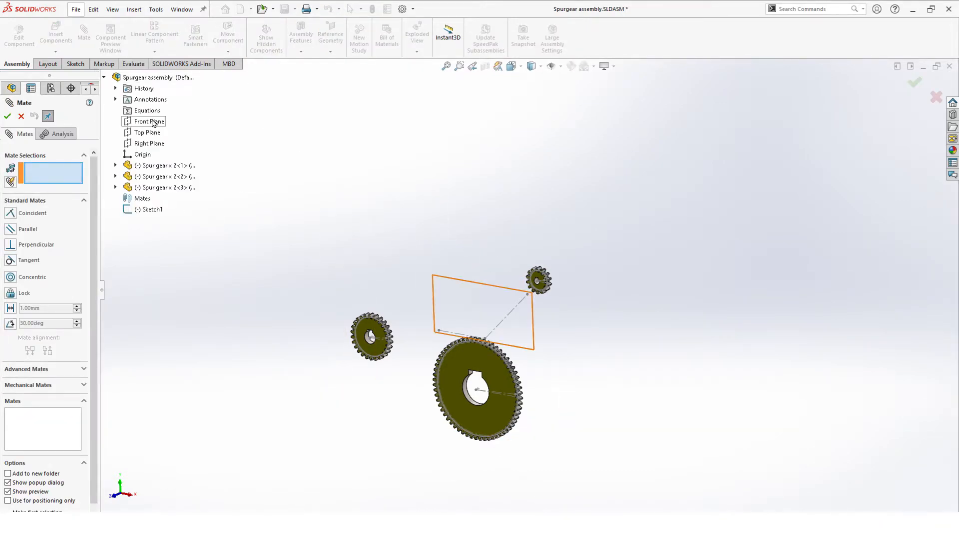
Mate the first gear's front plane coincident with the assembly Front Plane.
click(149, 121)
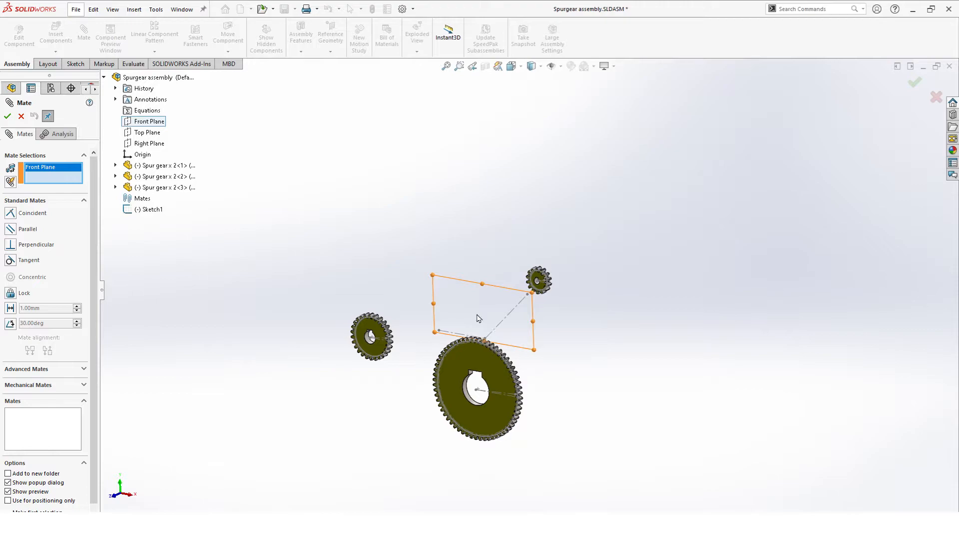
click(115, 165)
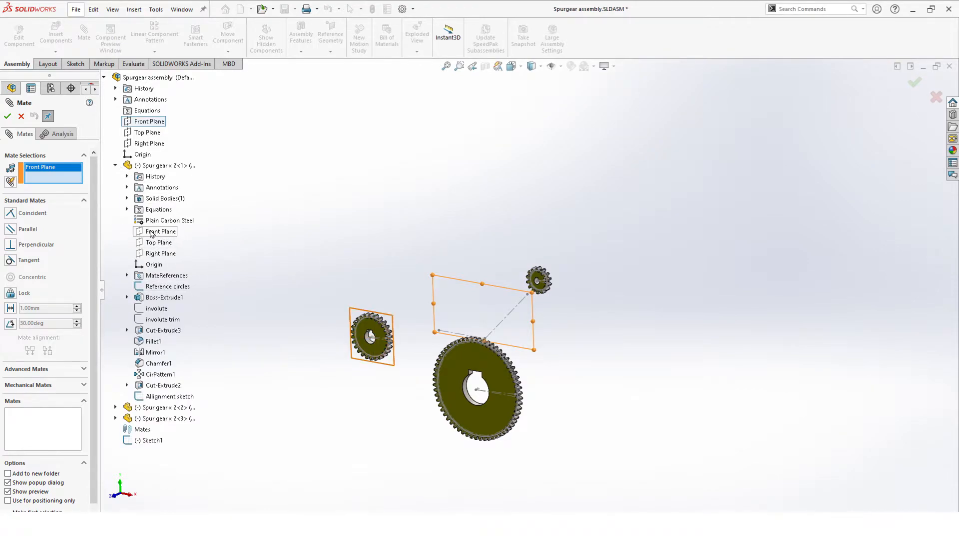
click(161, 231)
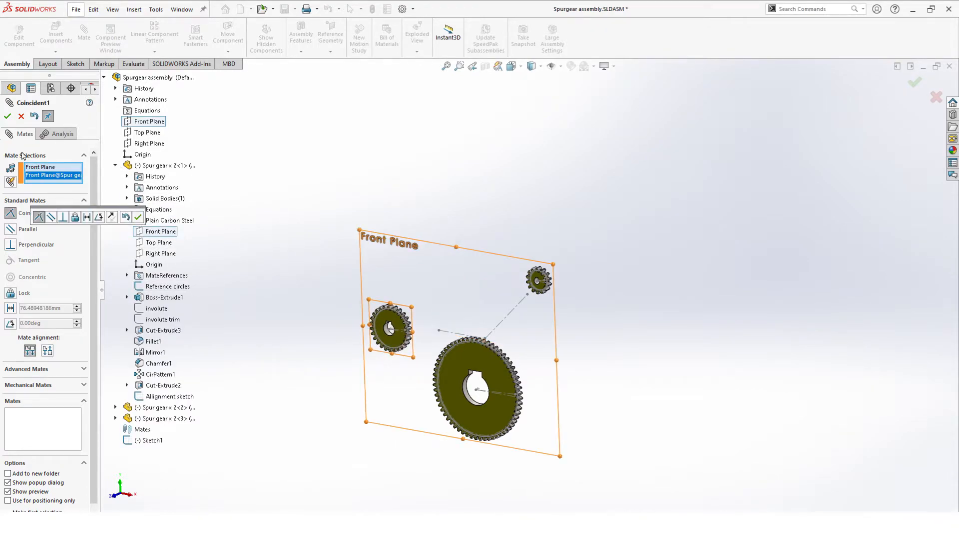
click(7, 116)
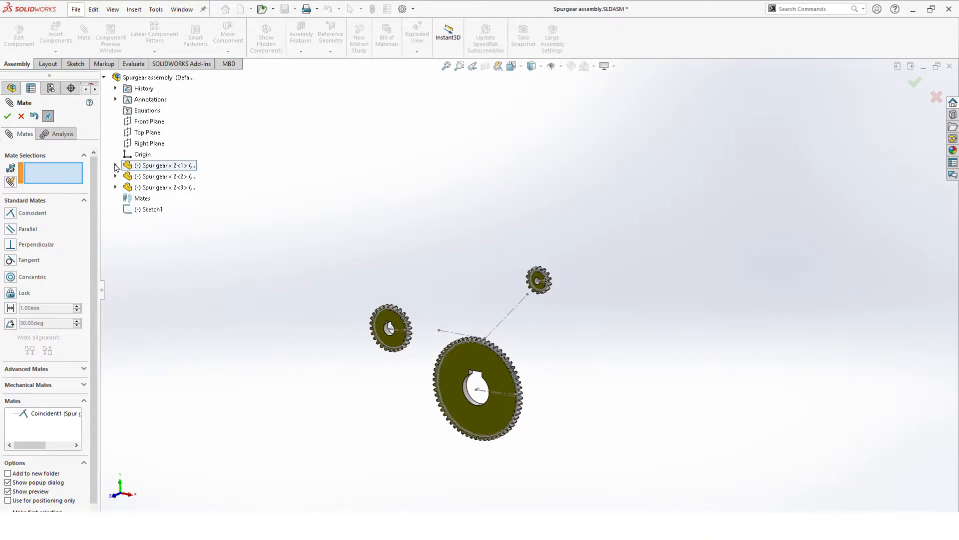
Mate the remaining gears' front planes coincident with the assembly Front Plane.
click(116, 176)
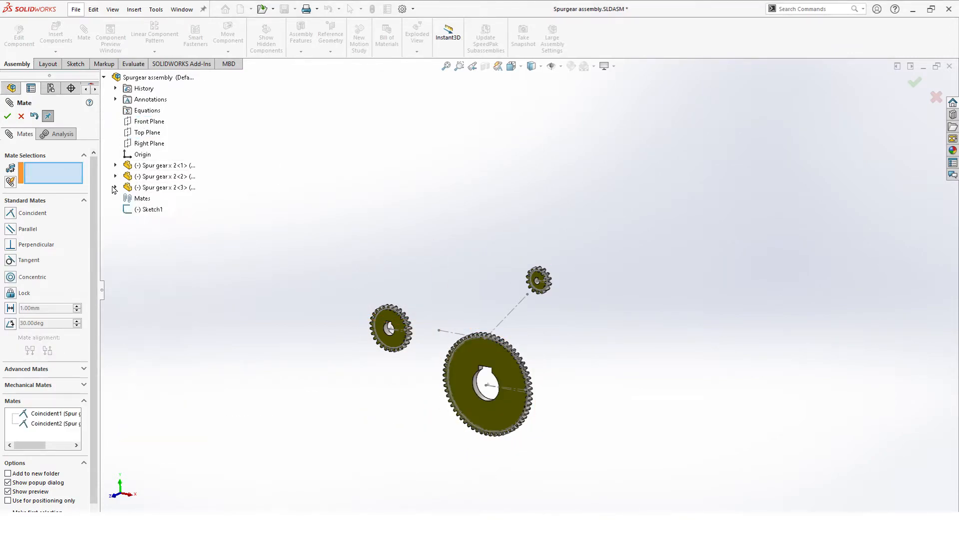
click(115, 186)
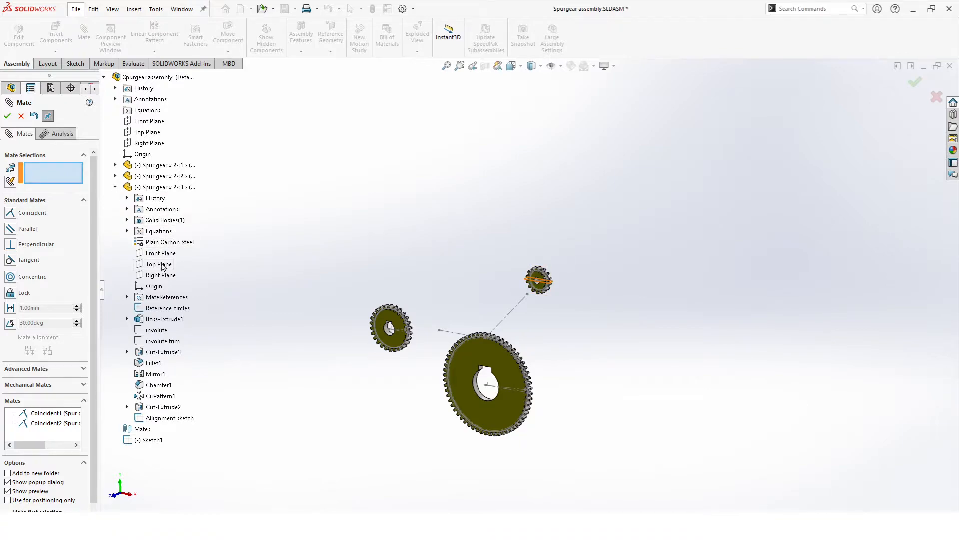
click(152, 121)
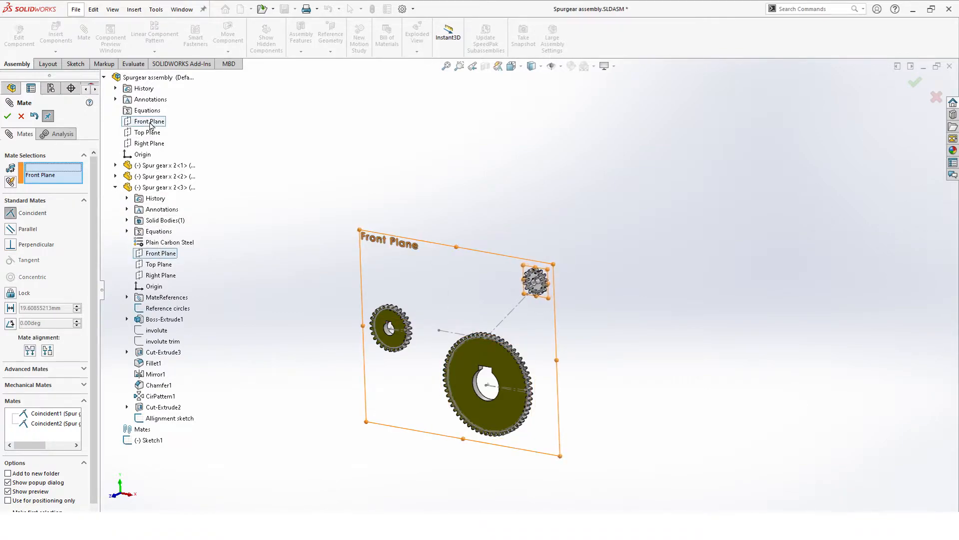
click(7, 116)
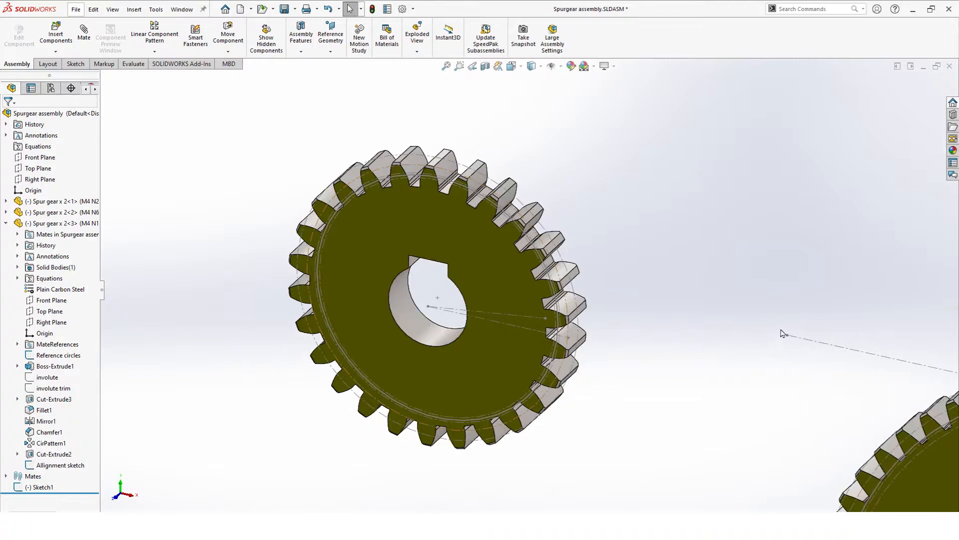
scroll(down, 3)
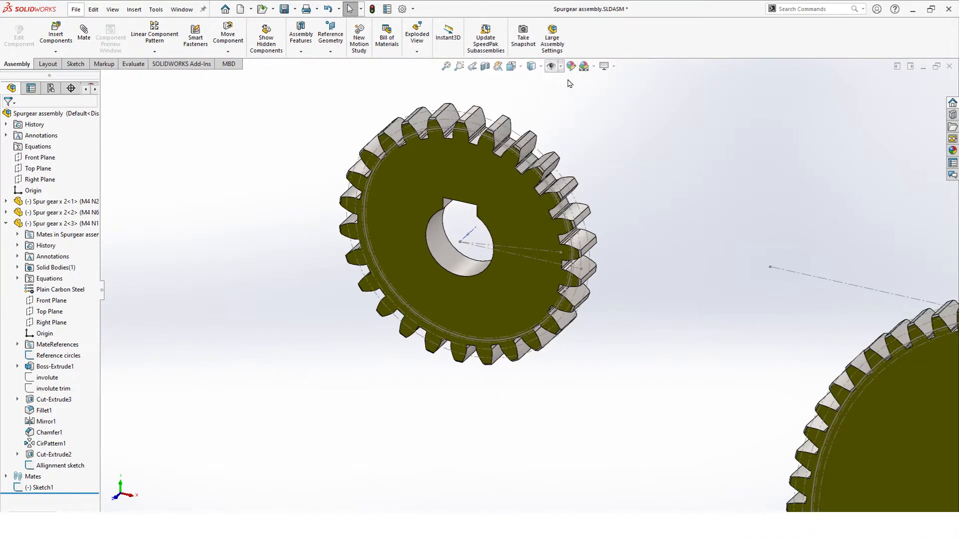
click(552, 66)
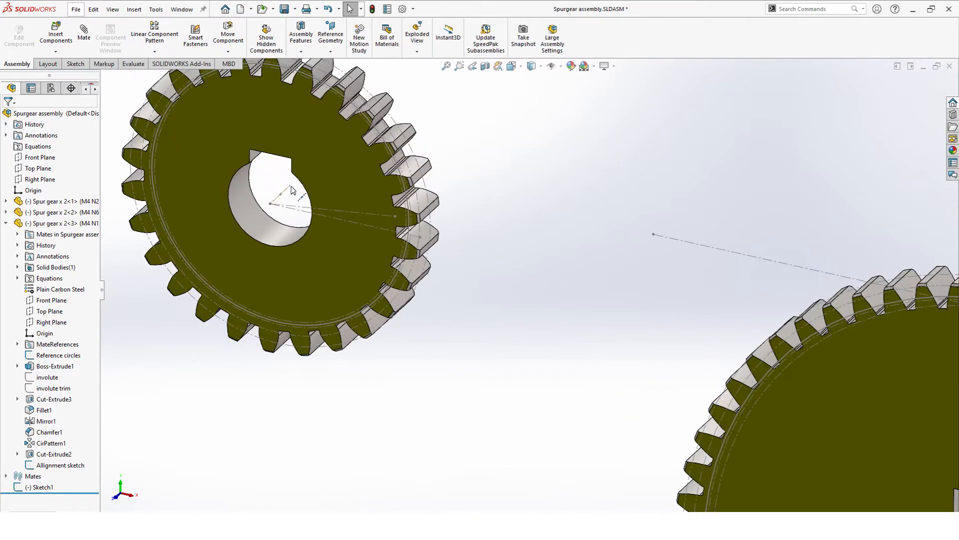
click(294, 190)
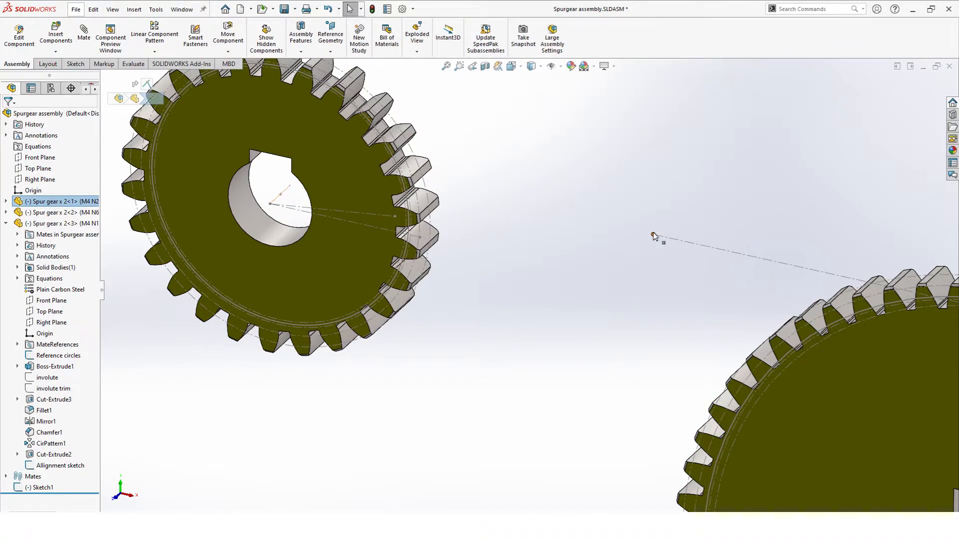
click(653, 234)
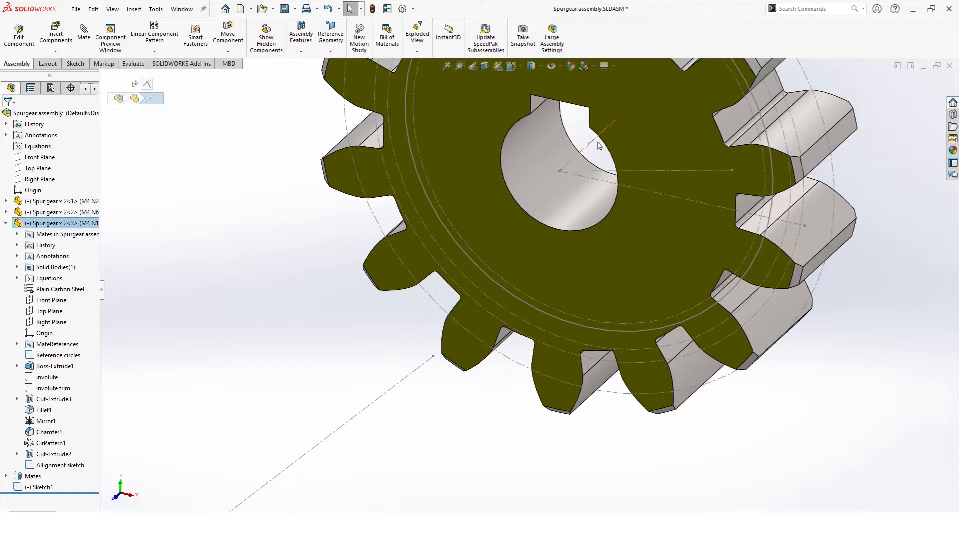
click(432, 356)
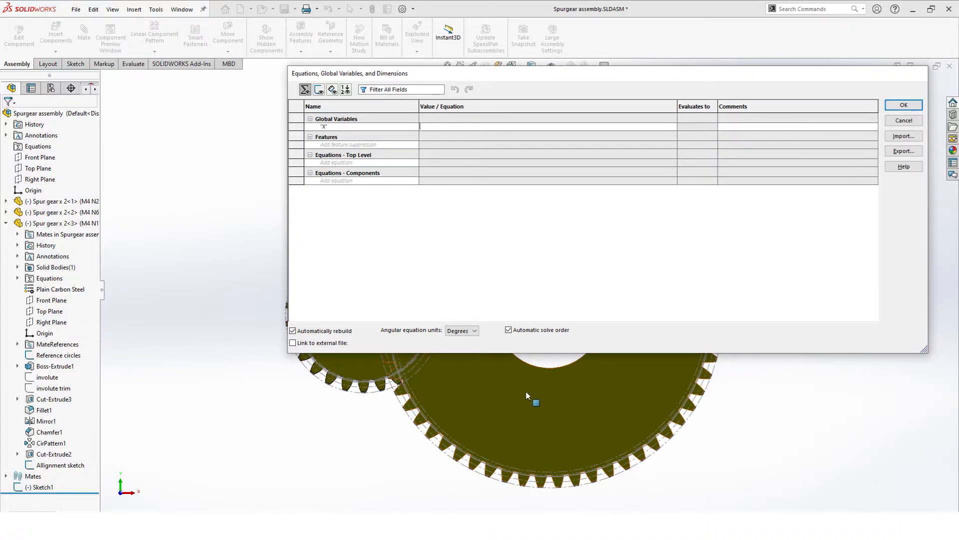
mouse_move(538, 402)
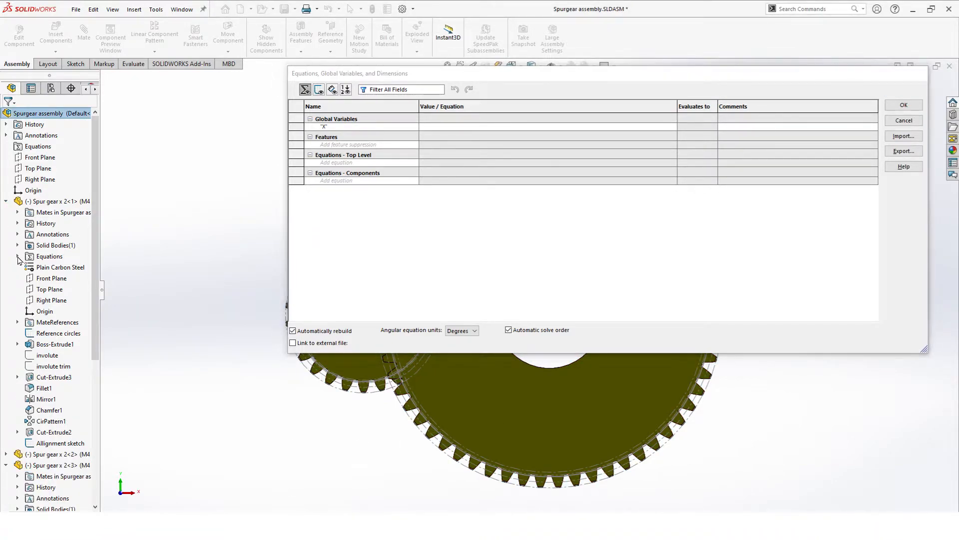
Build X = (pitch circle dia of gear 1 + gear 2)/2, evaluating to 172.
click(18, 256)
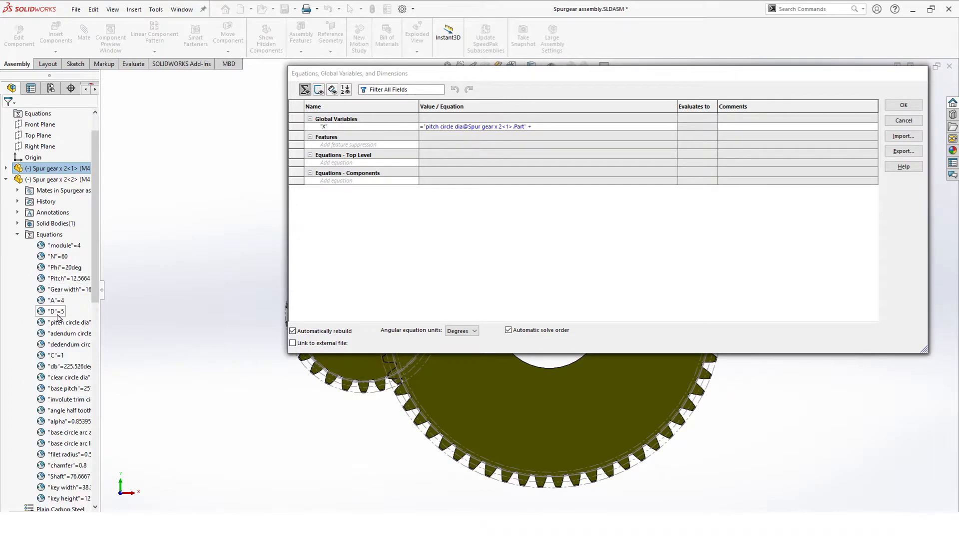
text(+"pitch circle dia@Spur gear x 2<2>.Part")
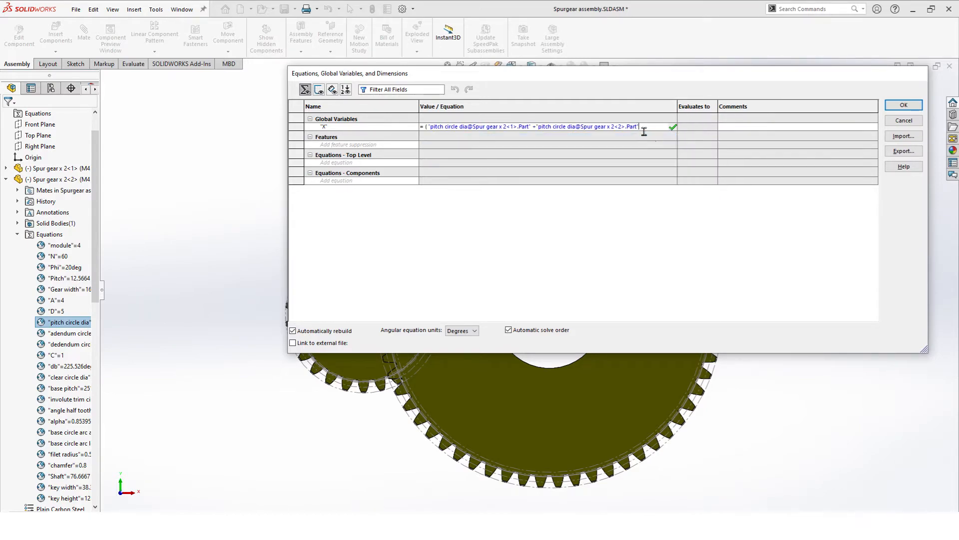
click(643, 127)
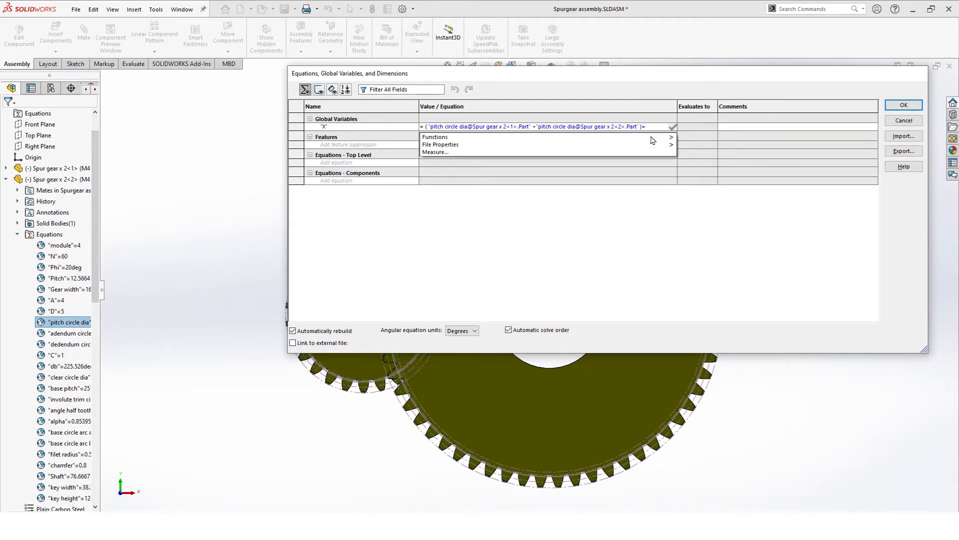
text(/ 2)
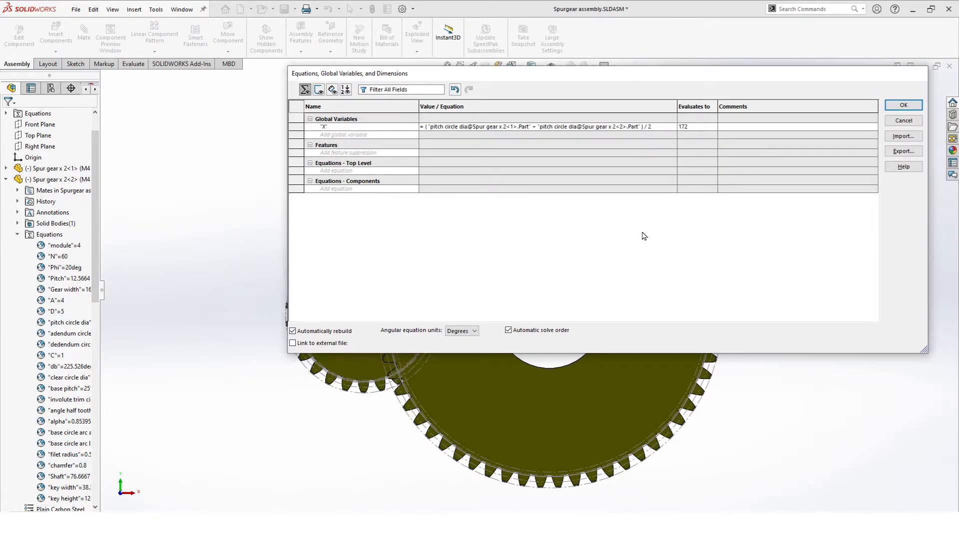
mouse_move(426, 309)
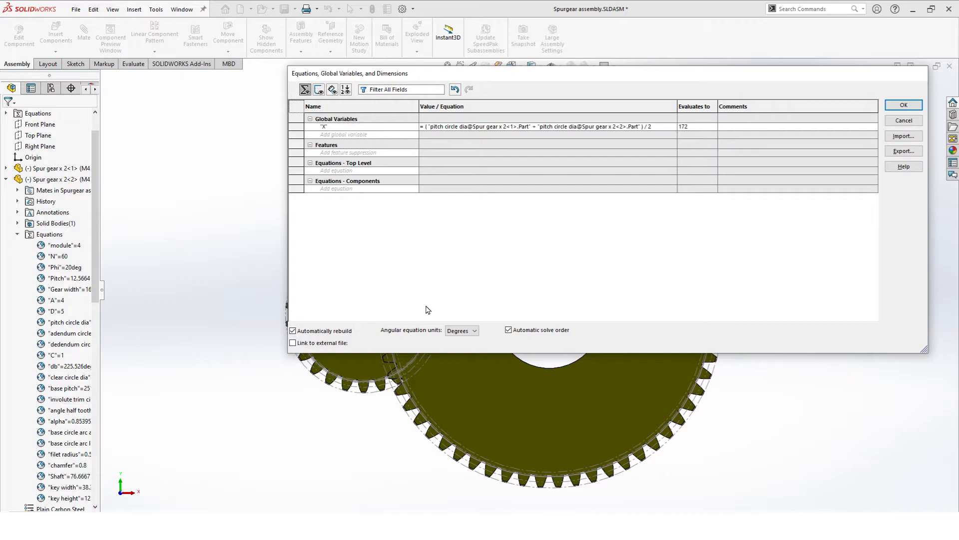
mouse_move(573, 315)
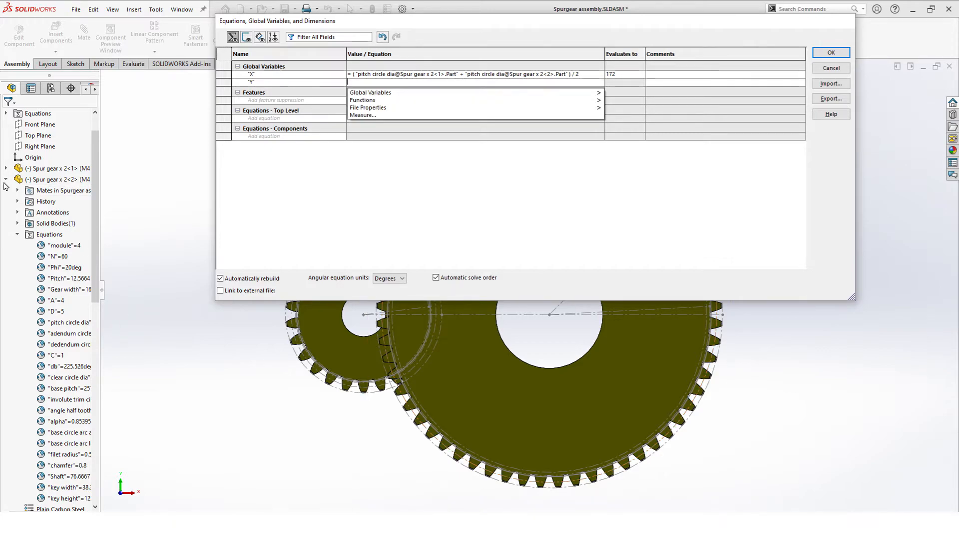
Add Y = (pitch circle dia of gear 2 + gear 3)/2 = 148 and apply the equations.
click(58, 179)
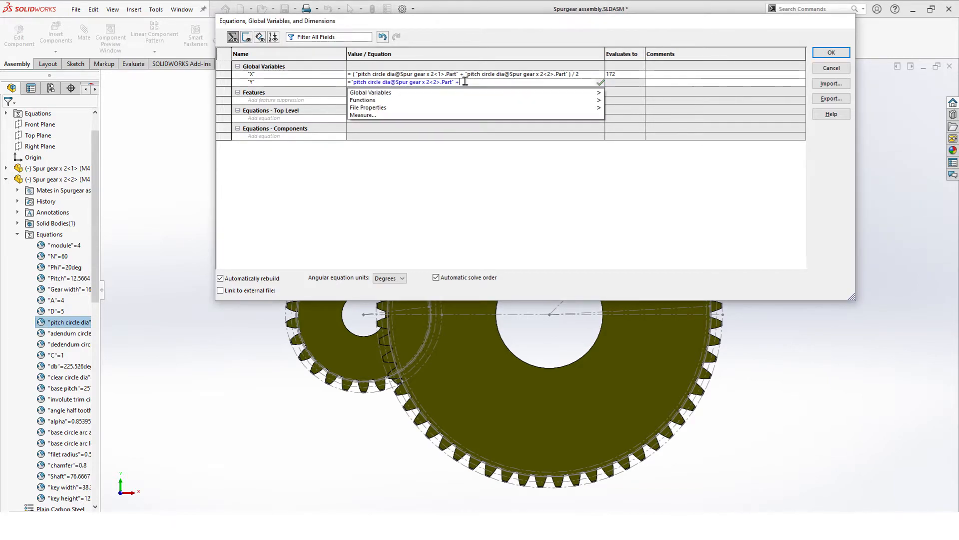
mouse_move(361, 115)
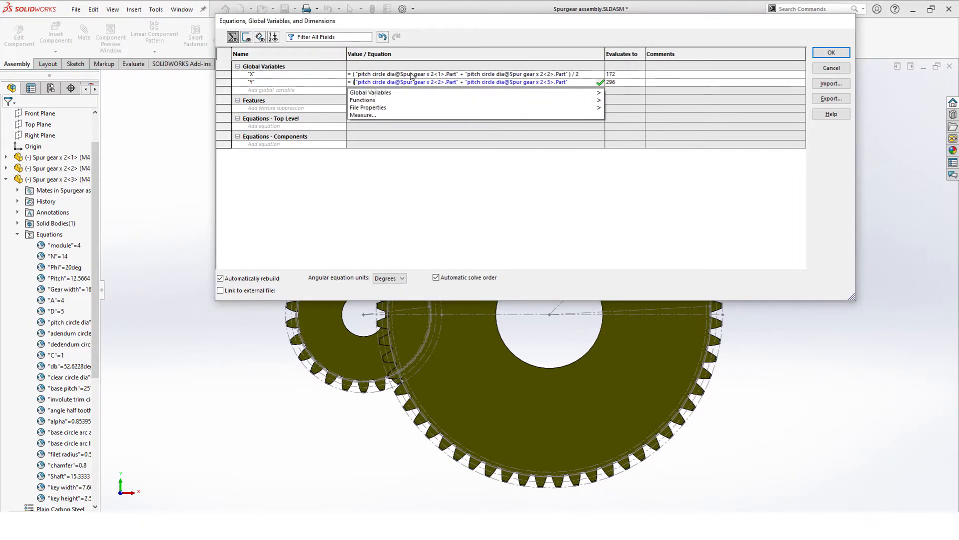
click(572, 82)
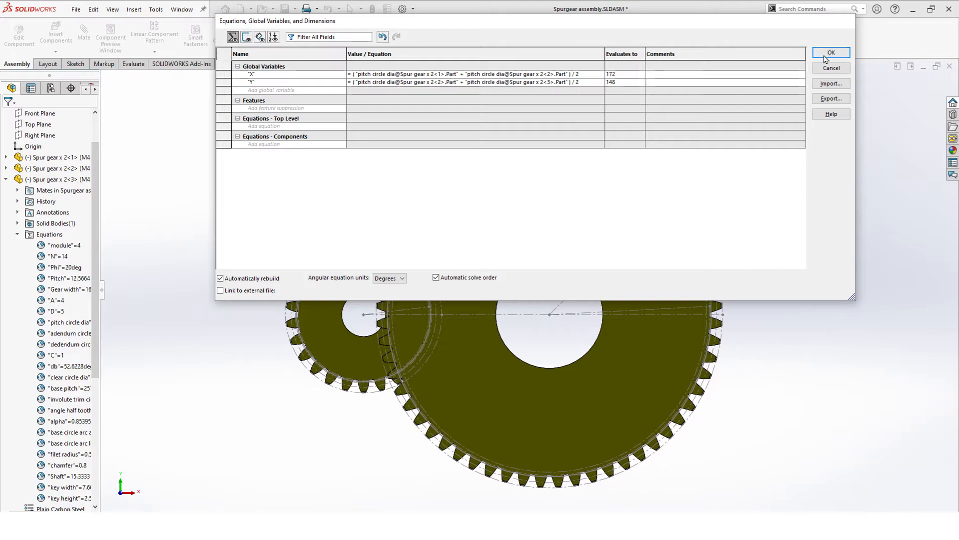
click(830, 52)
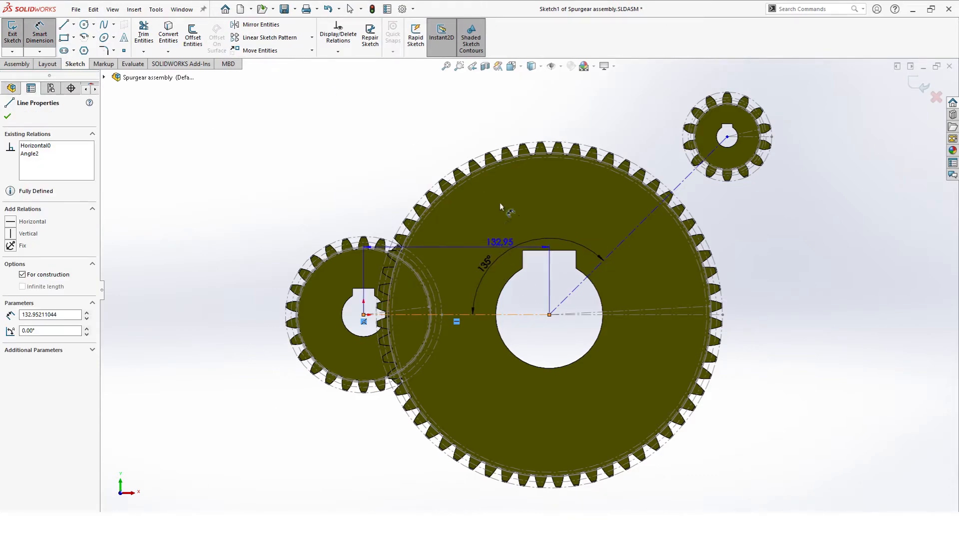
Drive the 132.95 dimension from =X (172) and the 180.07 dimension from =Y (148).
double_click(500, 242)
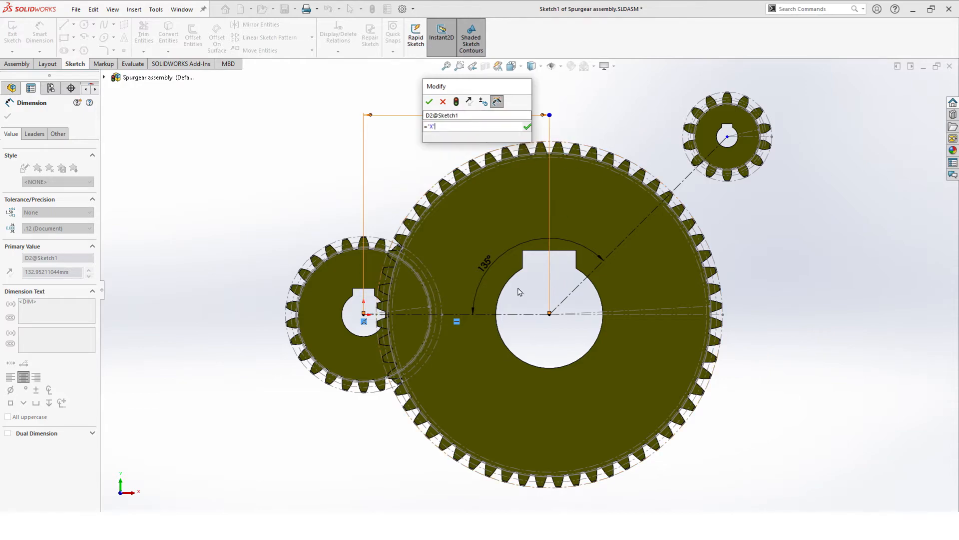
click(429, 102)
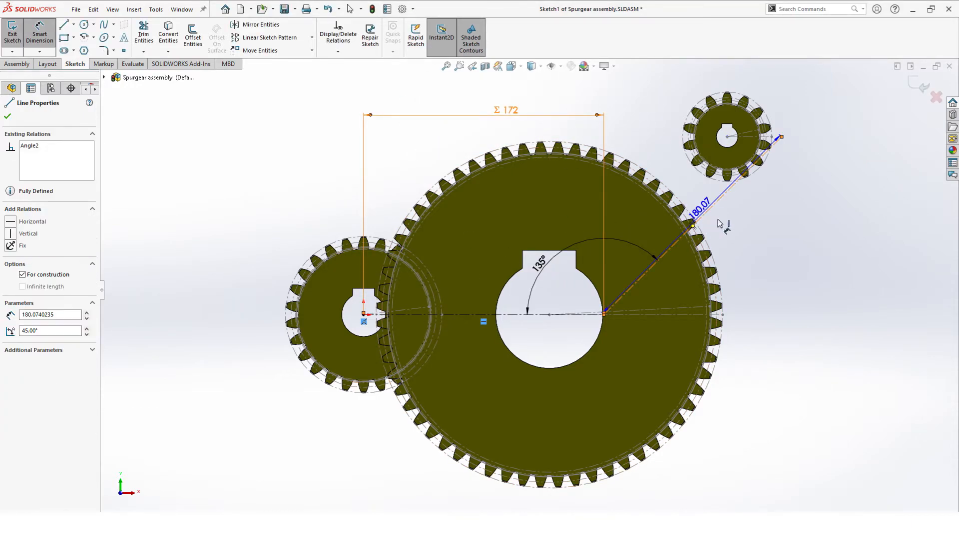
double_click(696, 225)
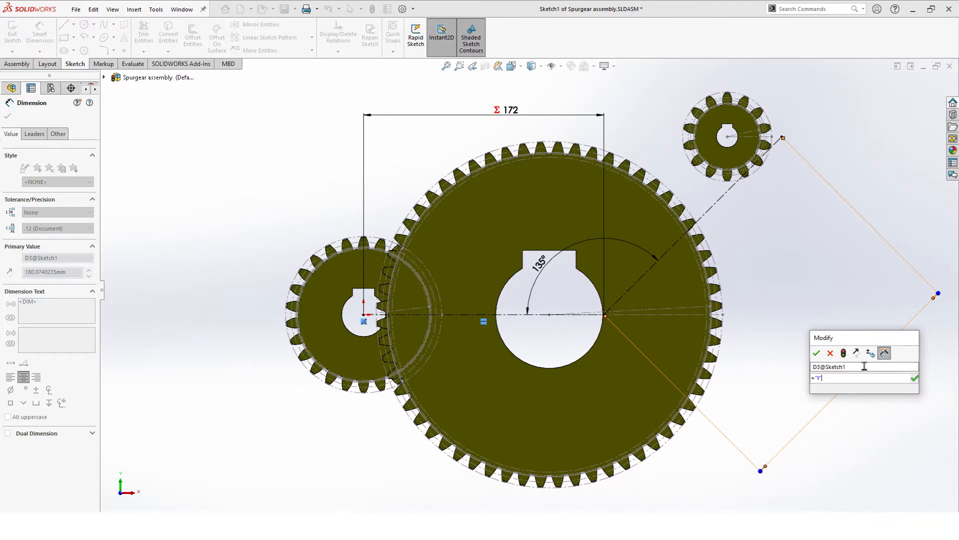
click(817, 353)
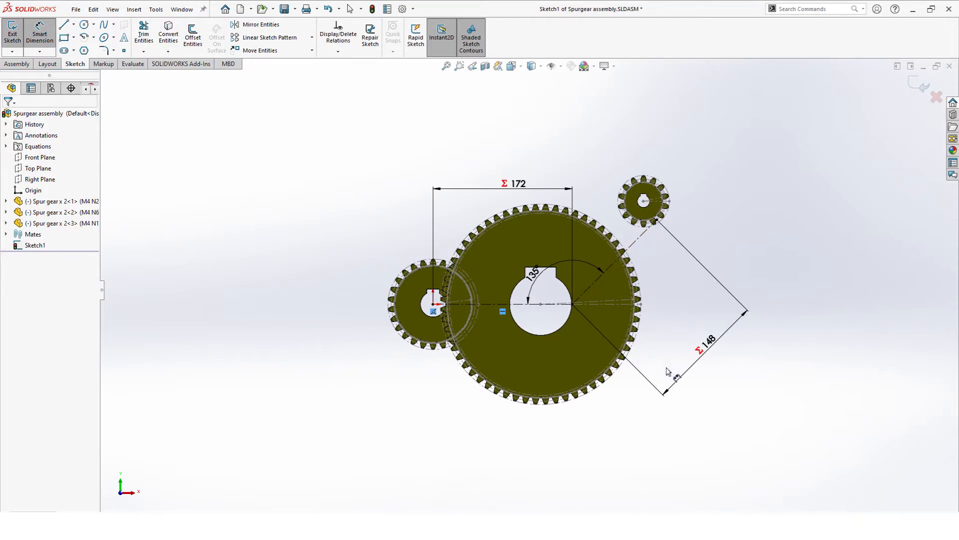
Exit the layout sketch and expand the Mates folder showing six coincident mates.
click(12, 32)
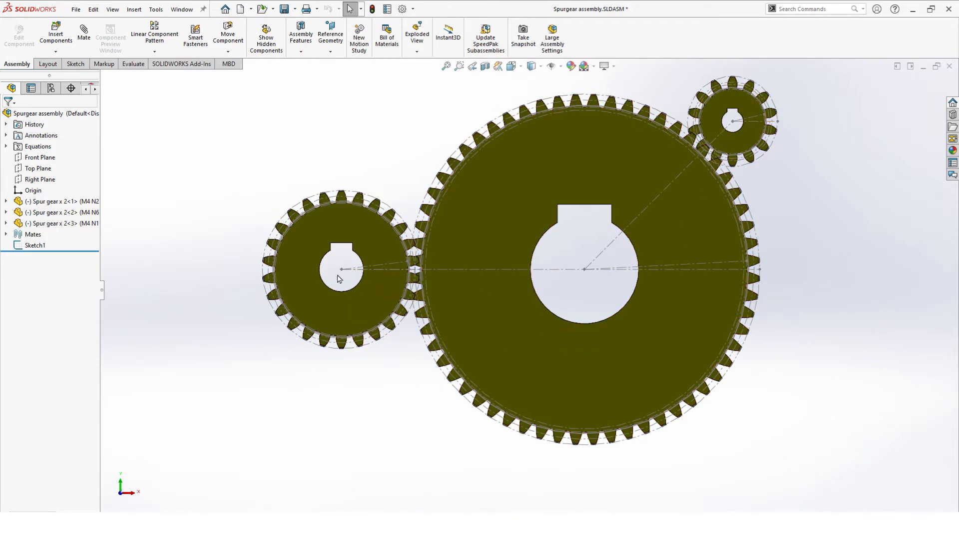
click(340, 269)
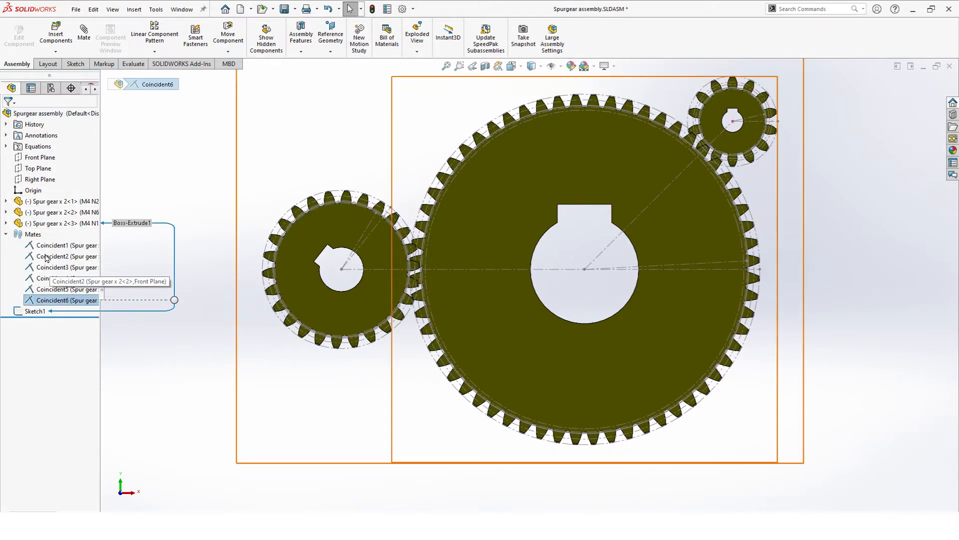
Group Coincident1–6 into a new mates folder named base.
right_click(66, 245)
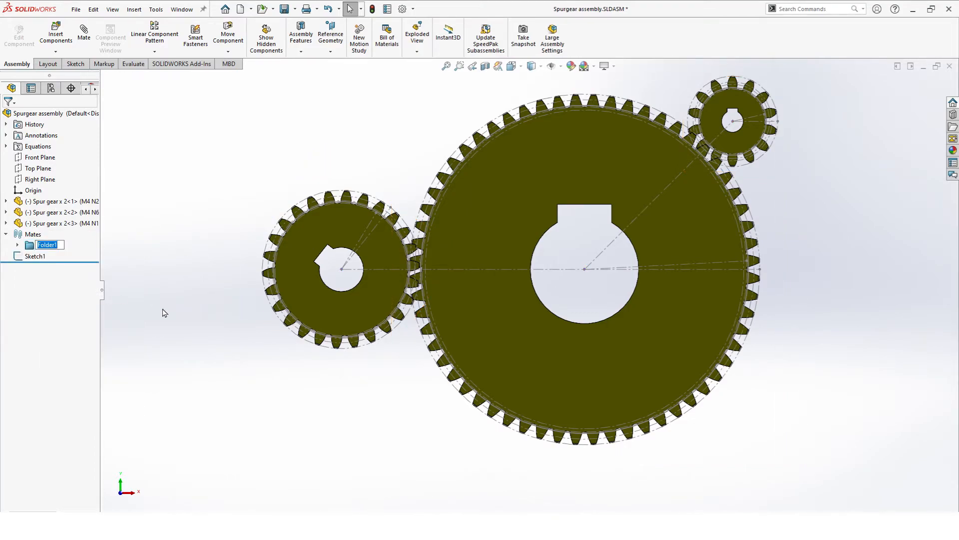
text(base)
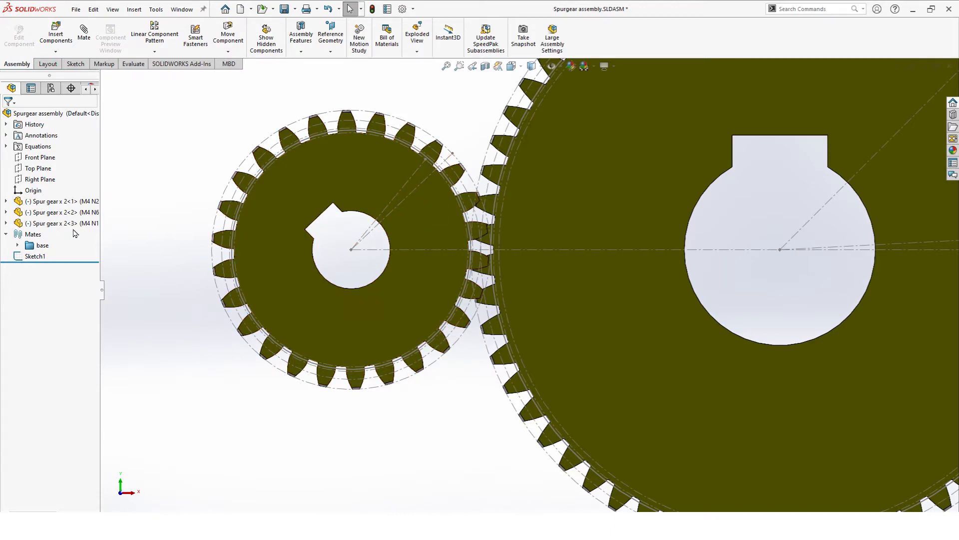
click(6, 200)
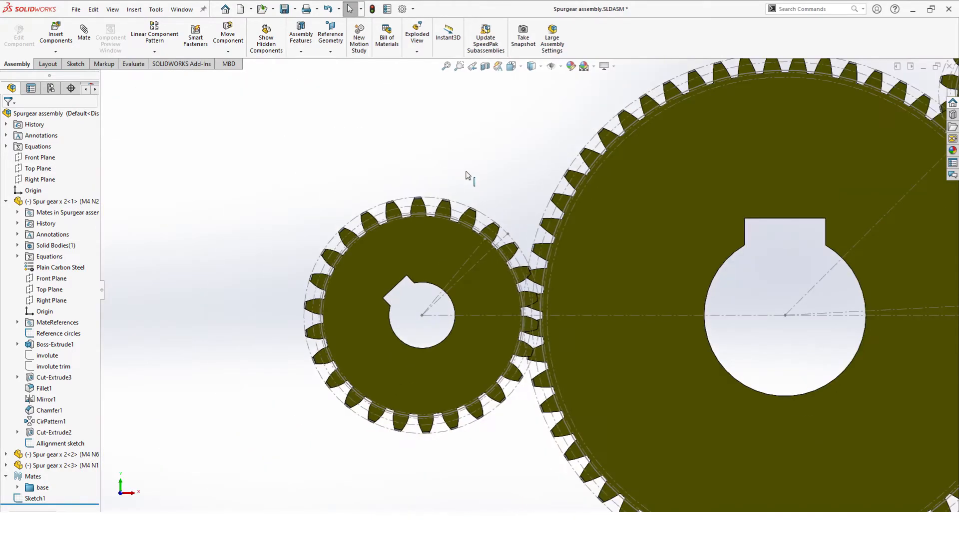
Mate each gear's alignment sketch line parallel to its Sketch1 layout line, three mates in all.
scroll(up, 3)
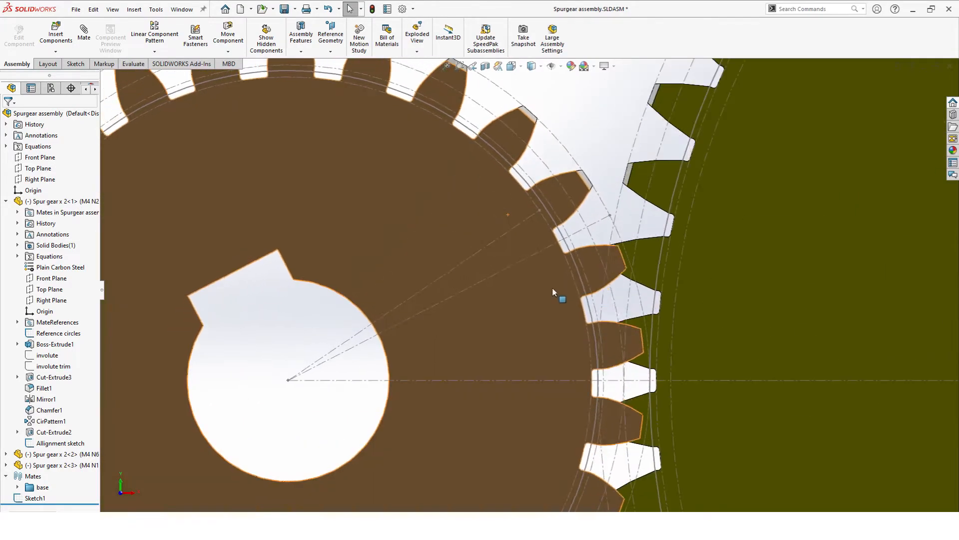
scroll(down, 3)
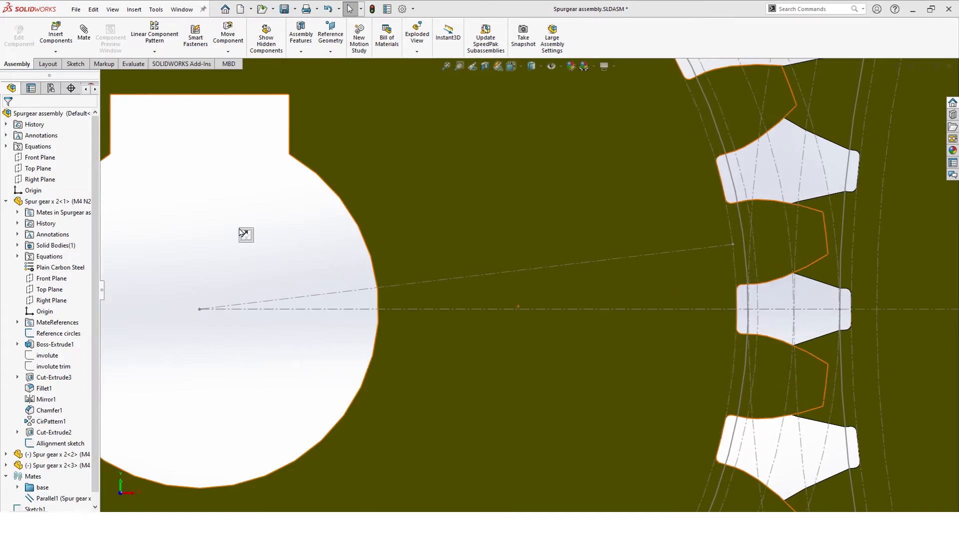
scroll(down, 3)
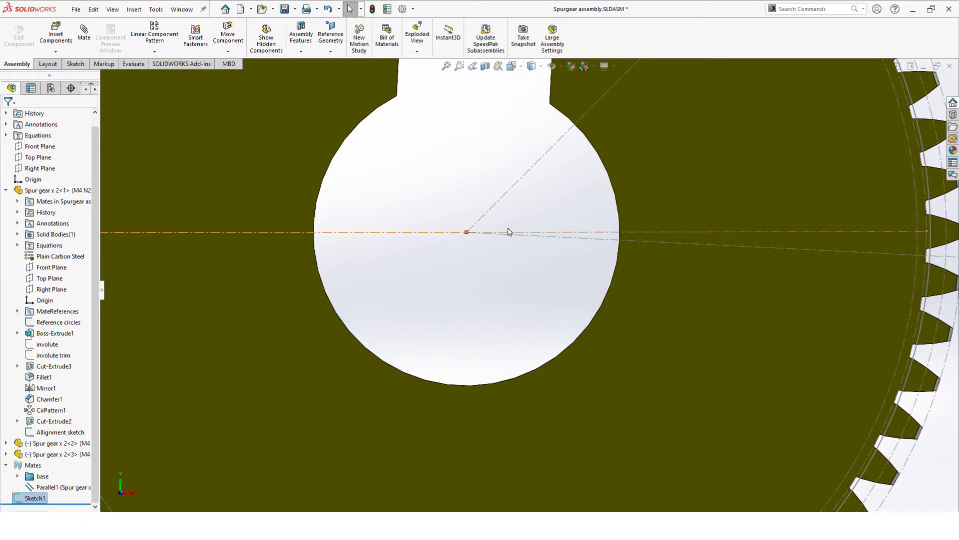
click(55, 443)
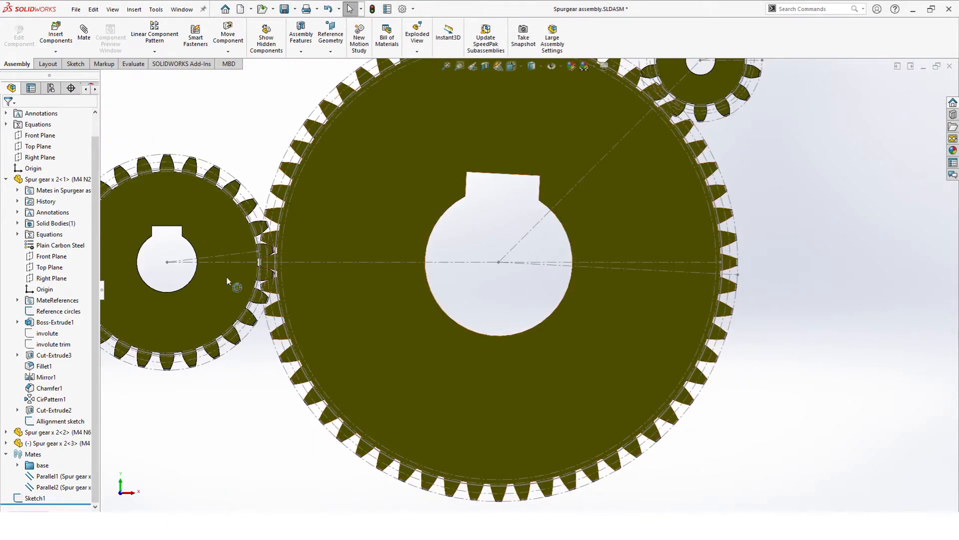
scroll(up, 3)
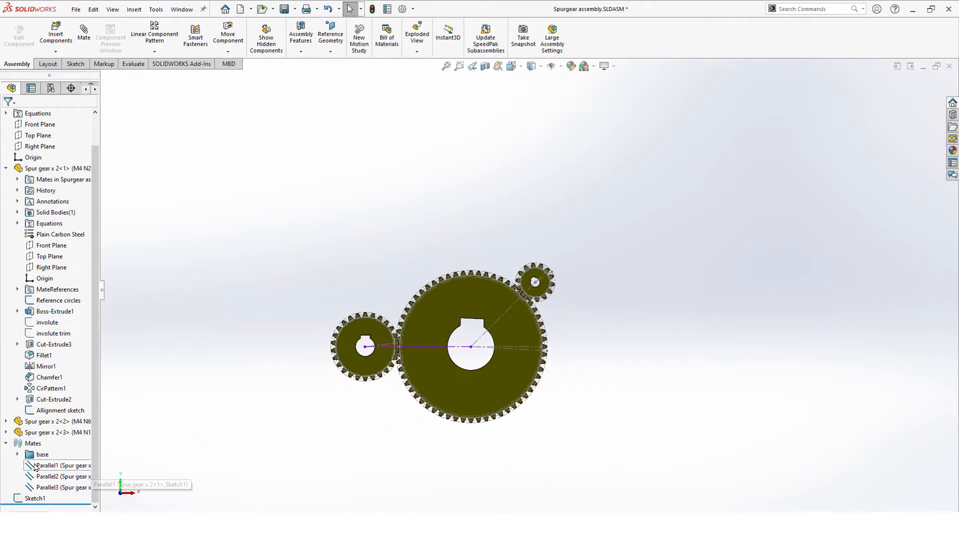
Group the three parallel mates into a new folder named 'ref pos' and begin a new mate.
right_click(46, 465)
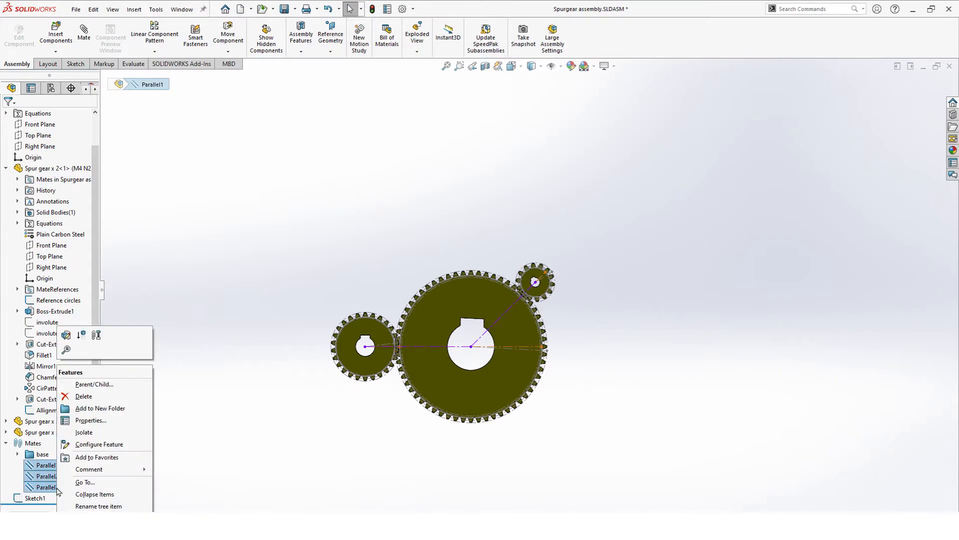
click(100, 407)
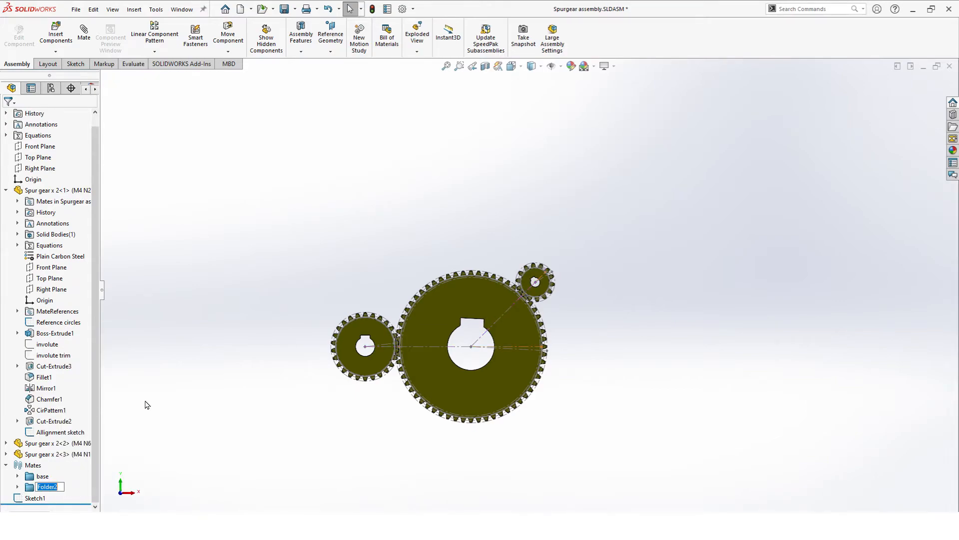
text(b)
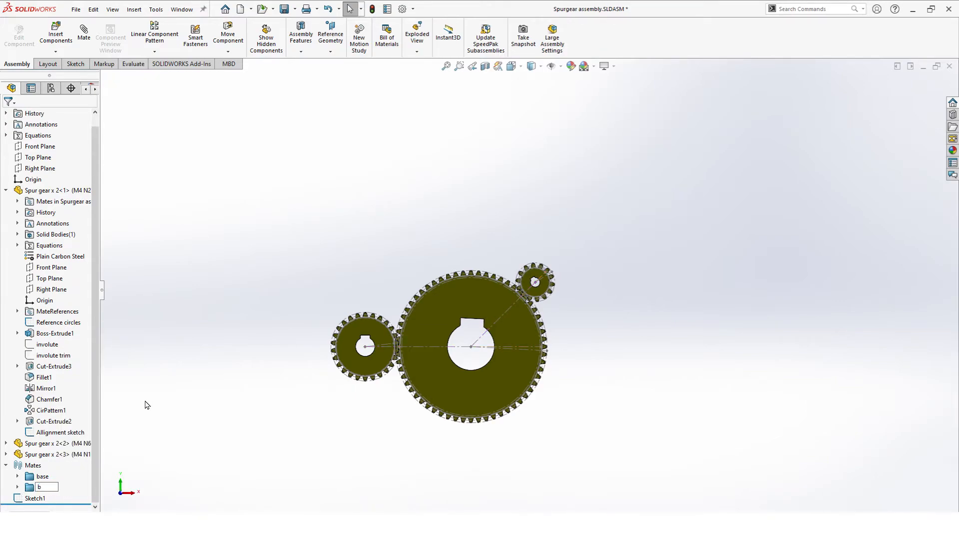
text(ref pos)
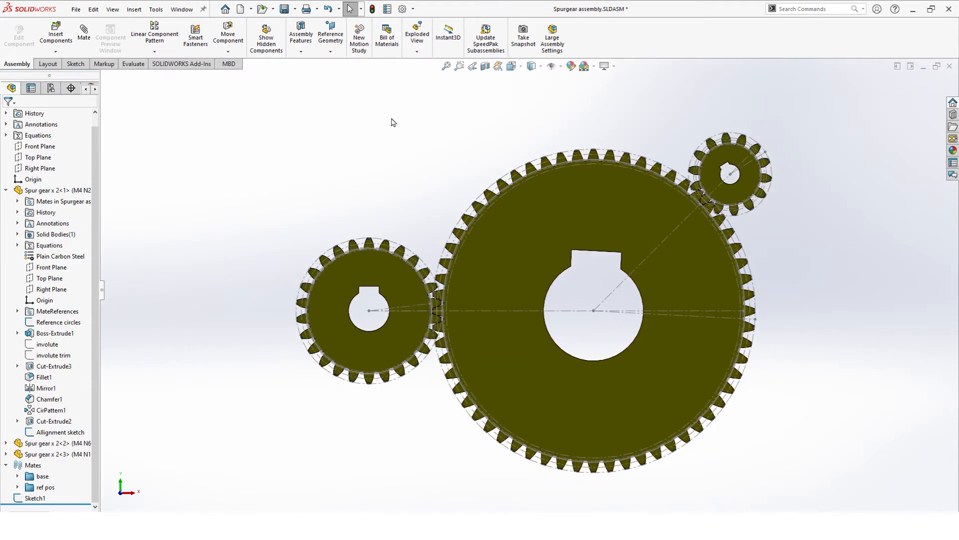
mouse_move(6, 468)
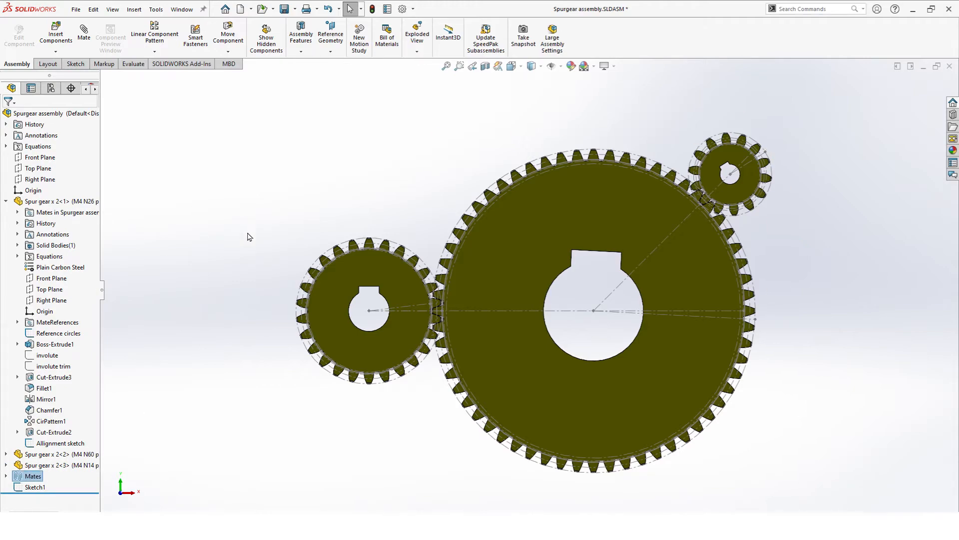
mouse_move(311, 181)
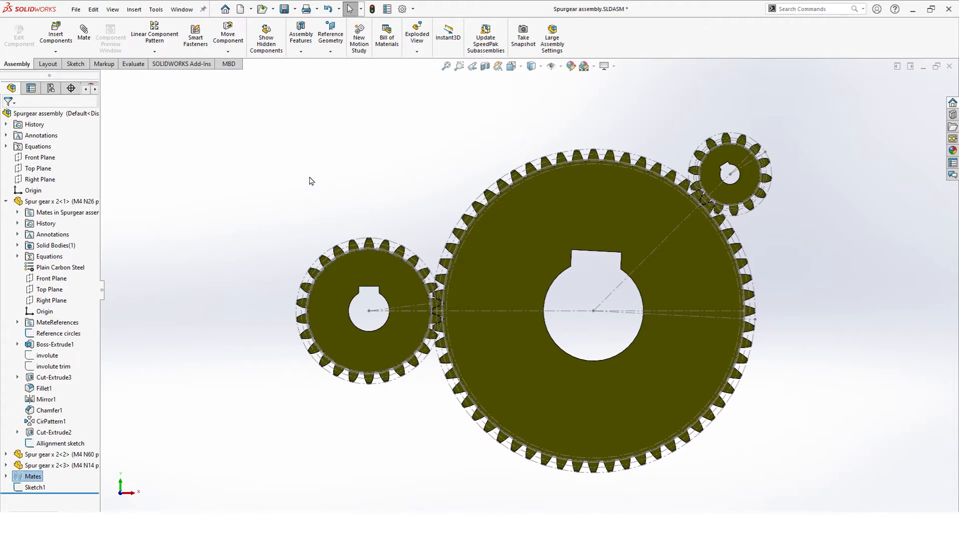
click(84, 32)
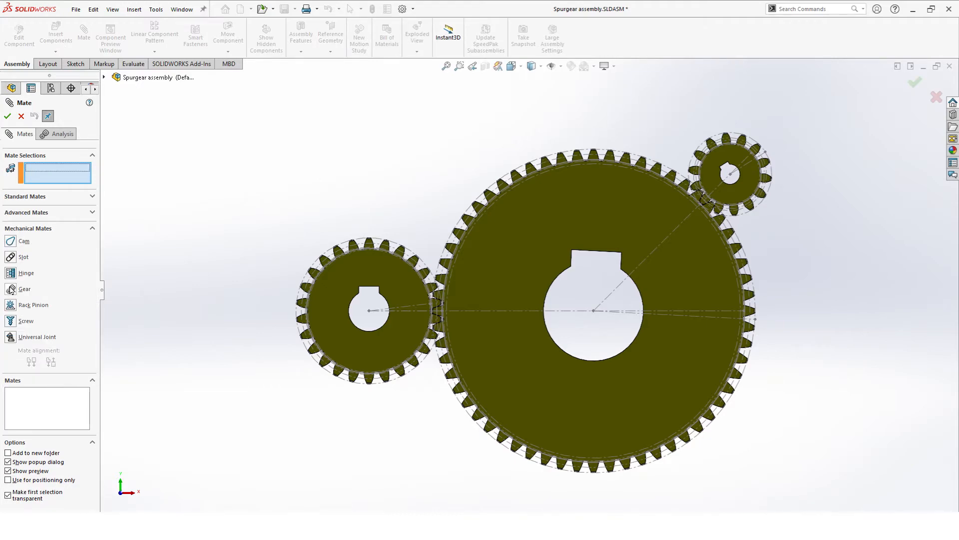
Create GearMate1 (26:60) and GearMate2 (14:60) between the gears' reference circles.
click(26, 289)
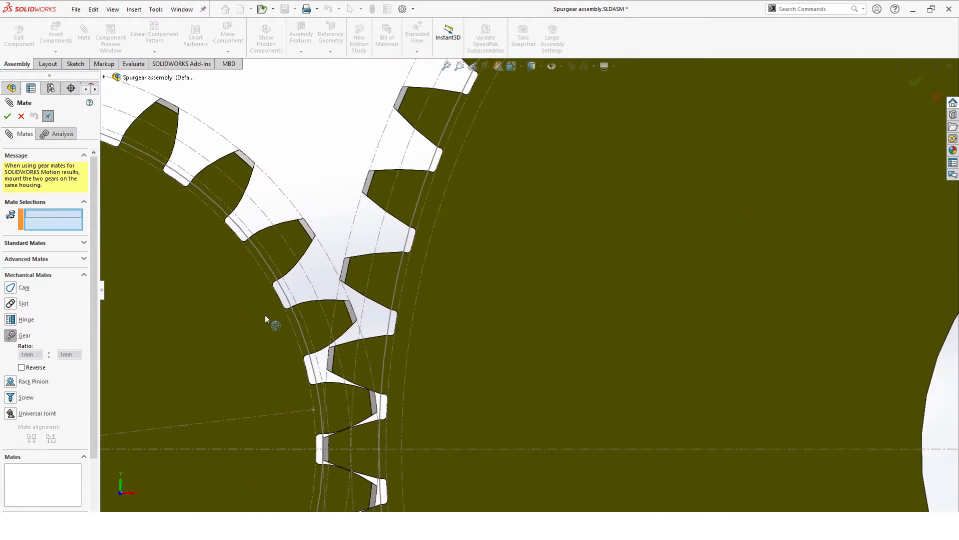
click(315, 282)
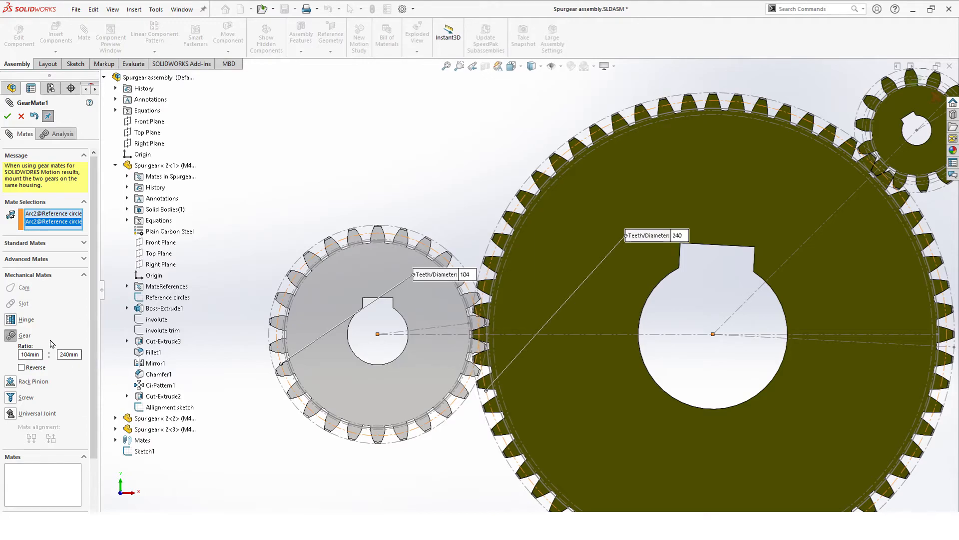
mouse_move(40, 345)
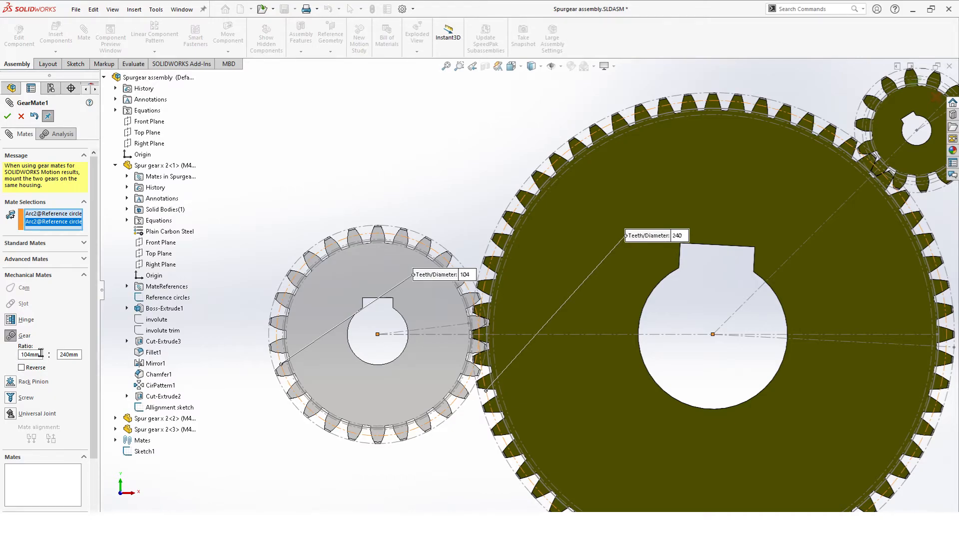
text(26mm)
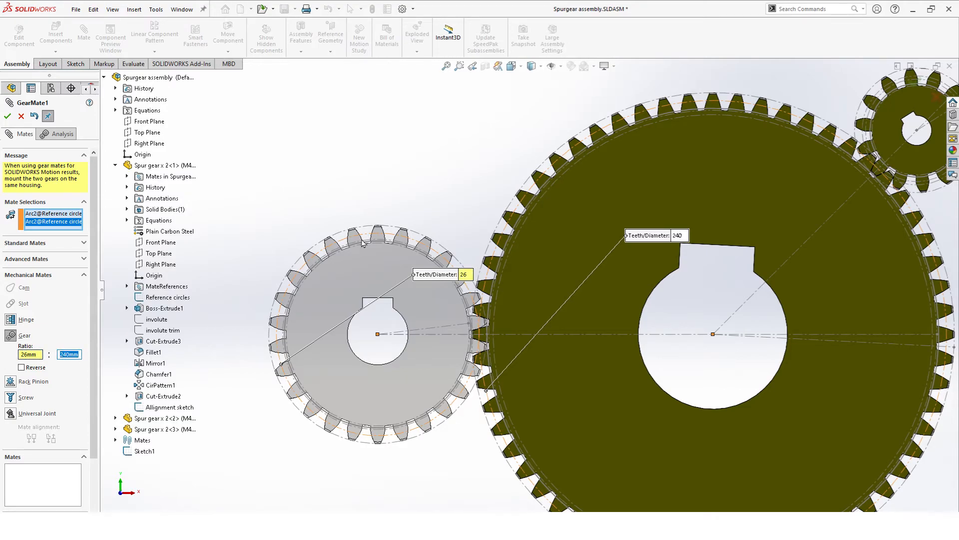
mouse_move(334, 360)
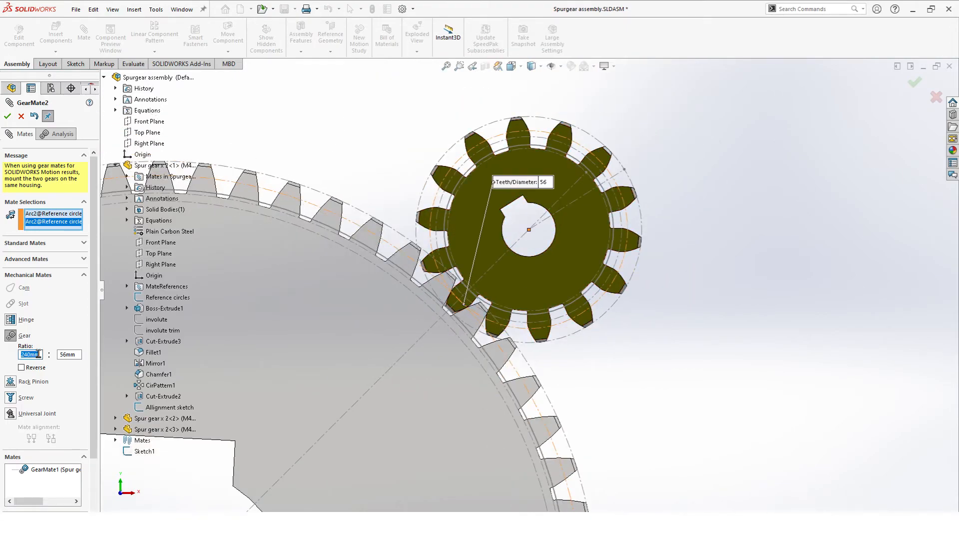
text(60)
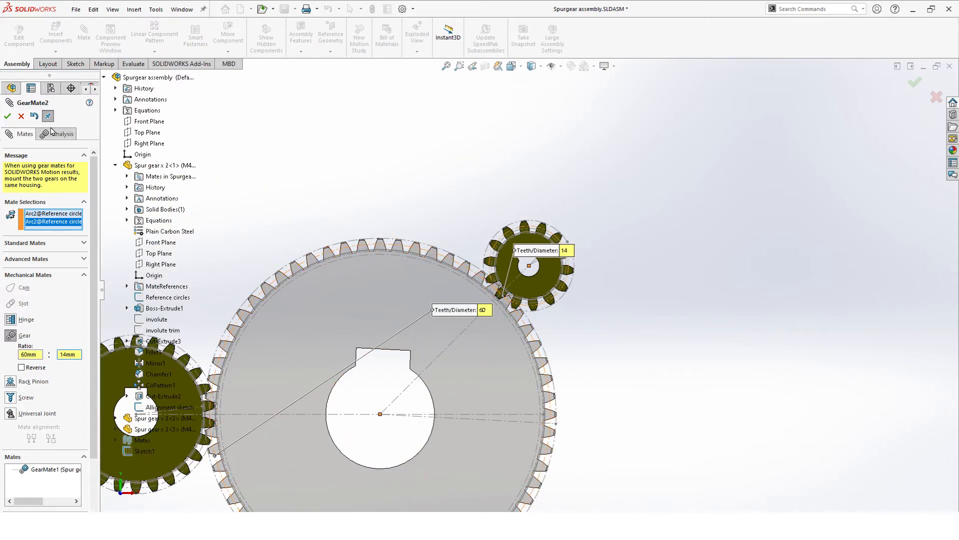
click(7, 116)
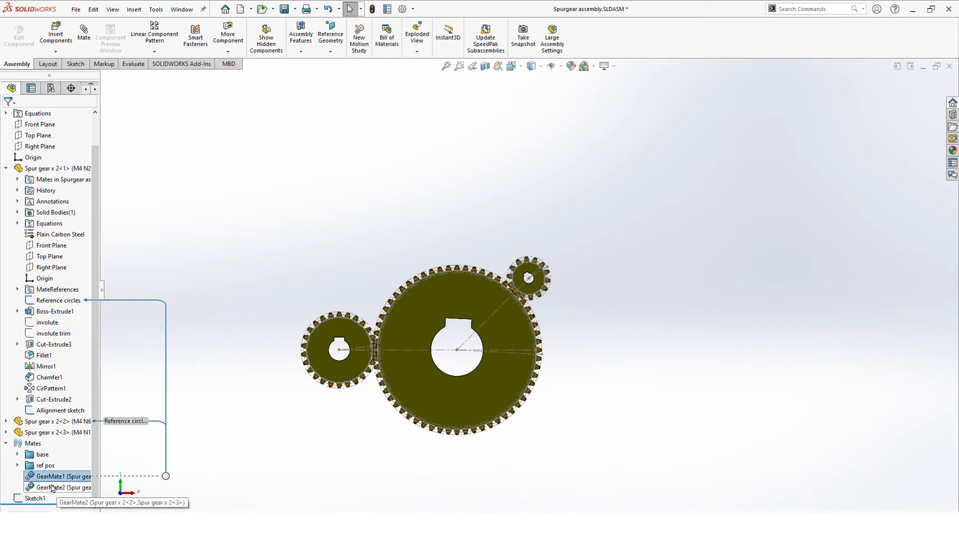
Move GearMate1 and GearMate2 into a new mates folder named 'Gear mate'.
right_click(61, 476)
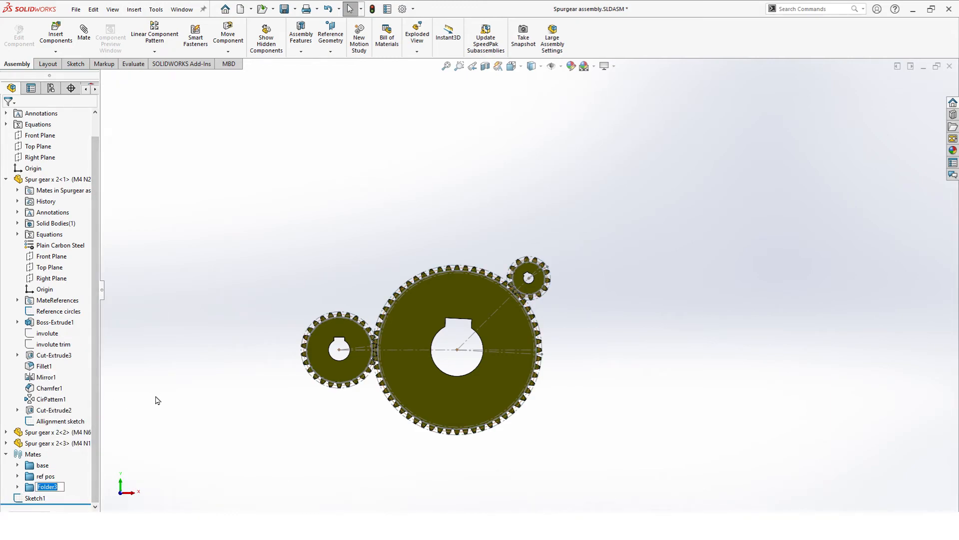
text(G)
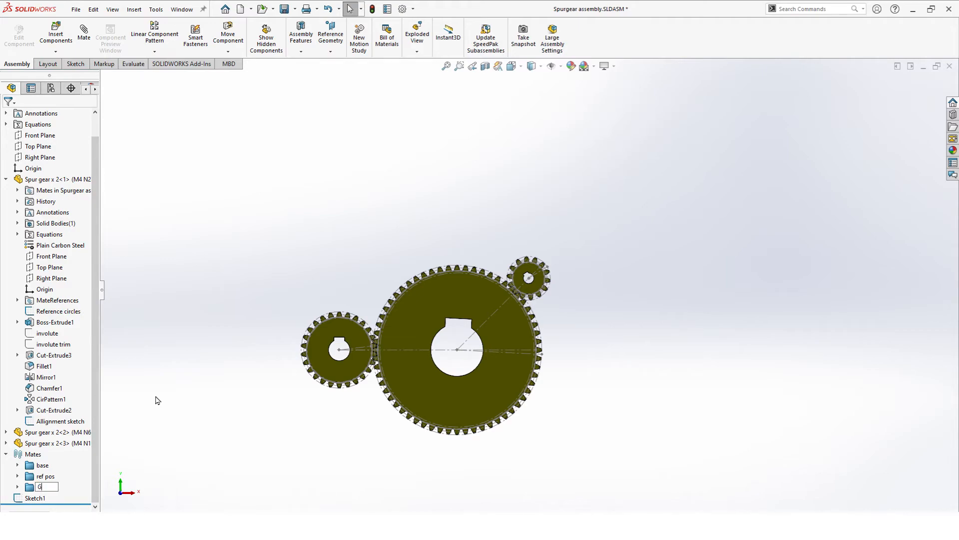
text(ear mate)
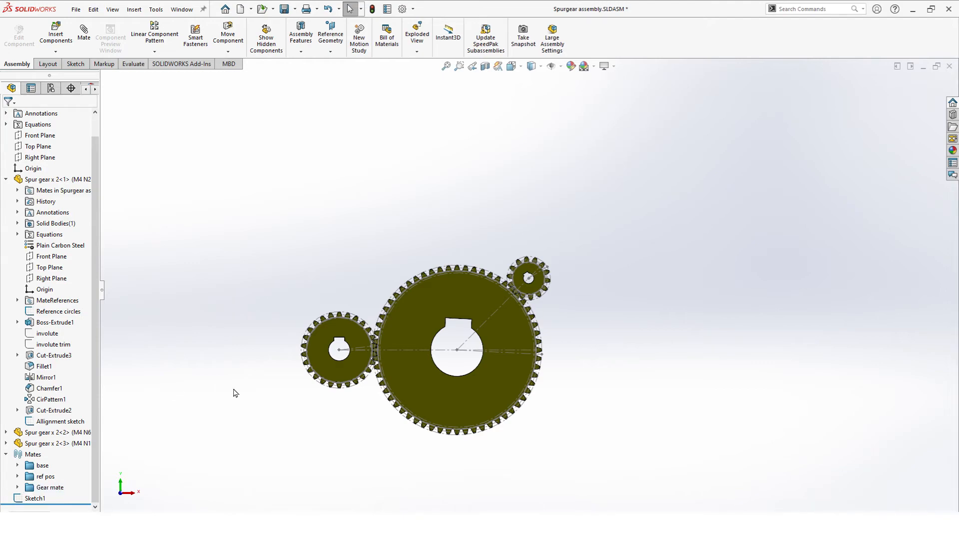
mouse_move(248, 416)
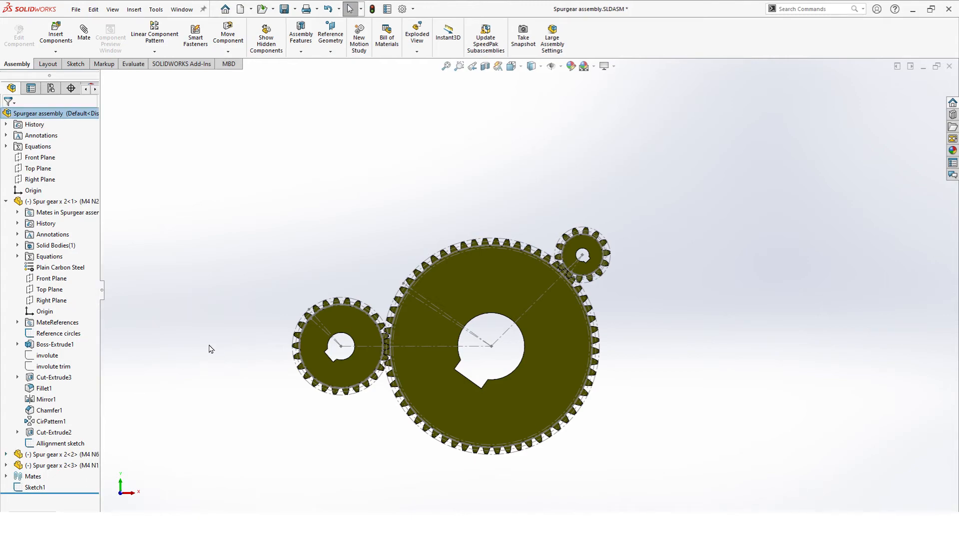
Switch Spur gear x 2<1> to the M4 N14 phi 20 configuration.
click(6, 201)
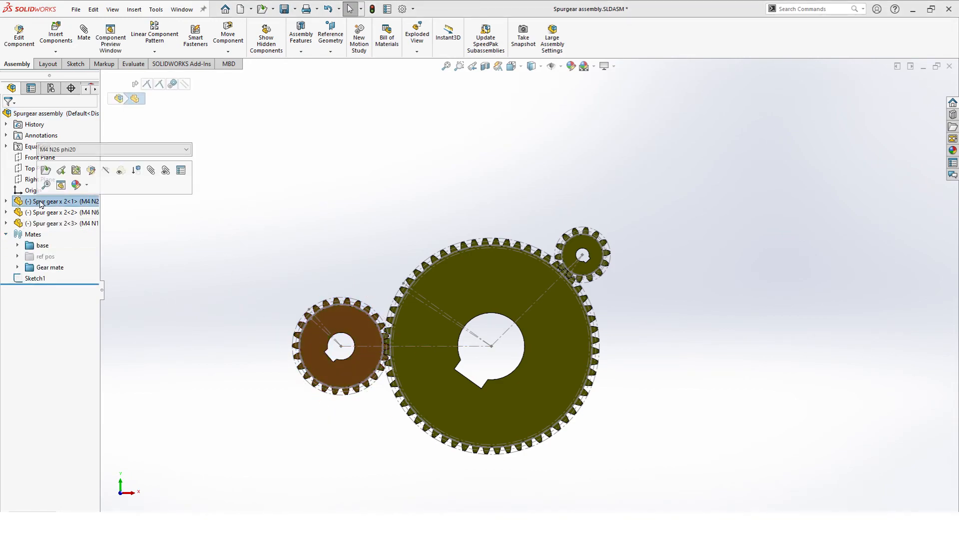
click(185, 149)
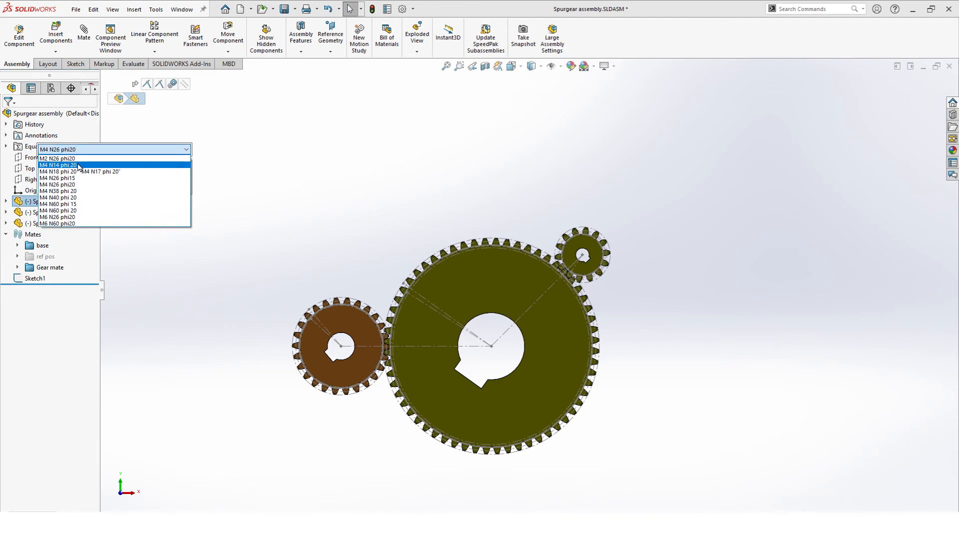
click(58, 165)
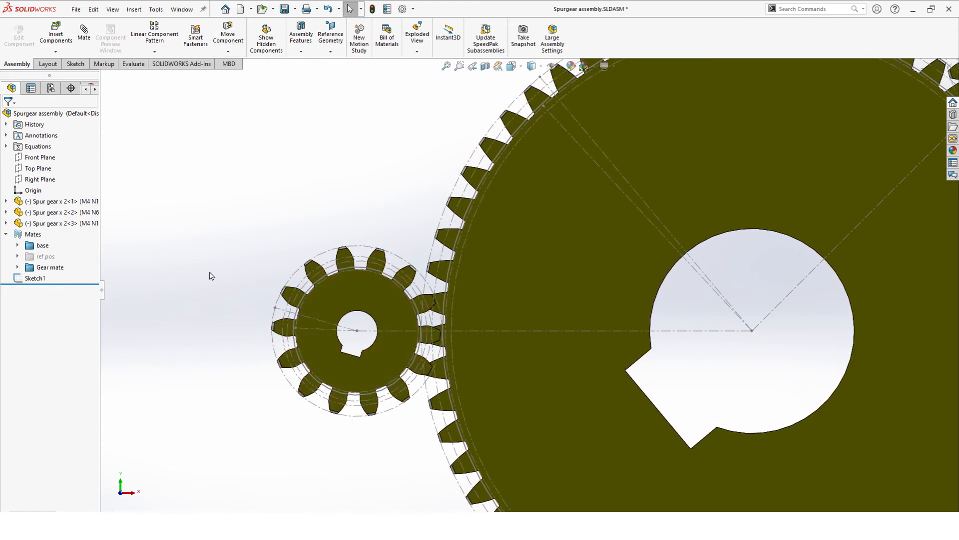
Unsuppress the ref pos mates and suppress the Gear mate folder.
click(51, 267)
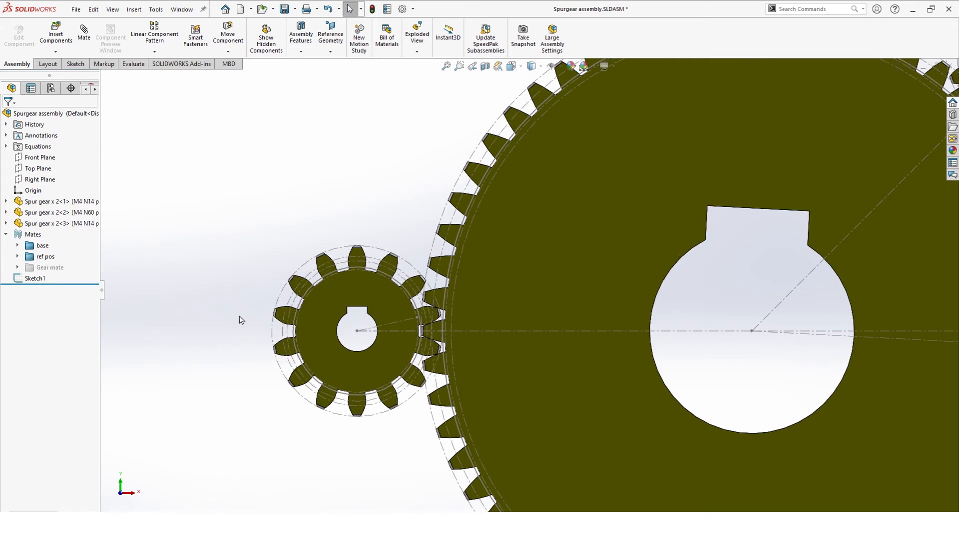
click(354, 330)
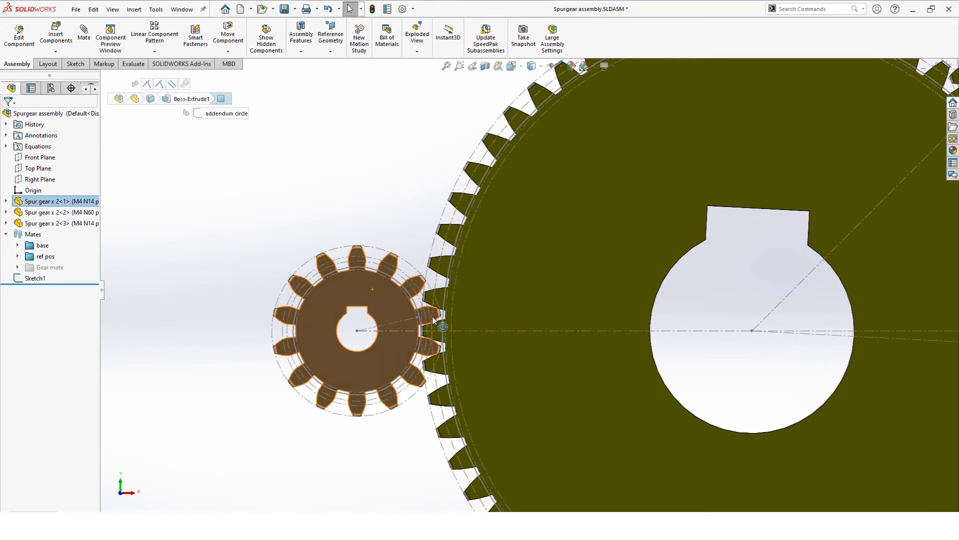
scroll(down, 3)
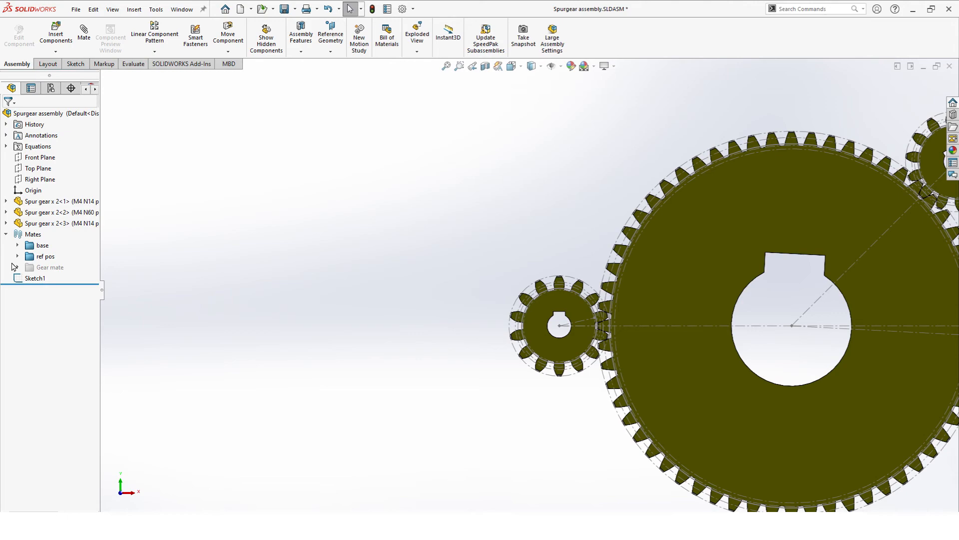
Begin editing GearMate1 from the expanded Gear mate folder.
click(18, 267)
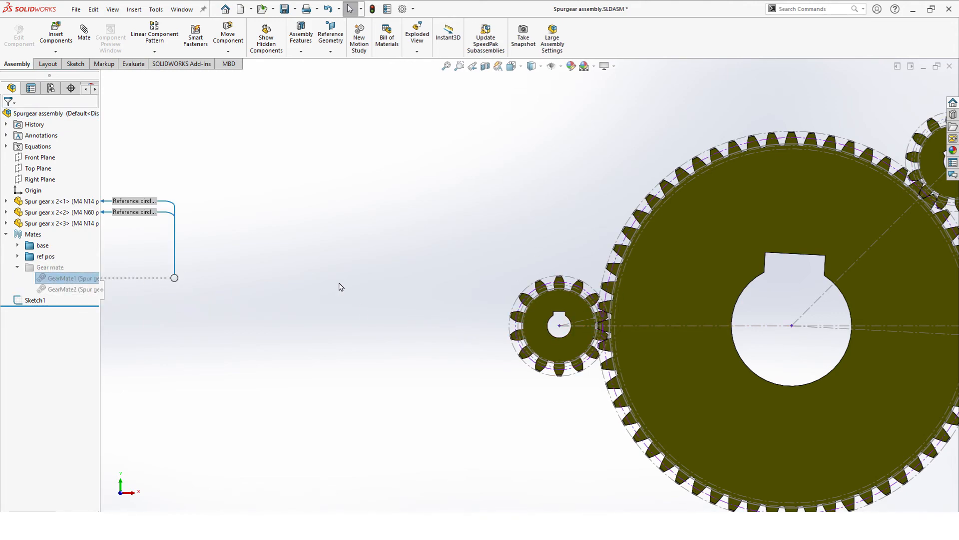
right_click(64, 278)
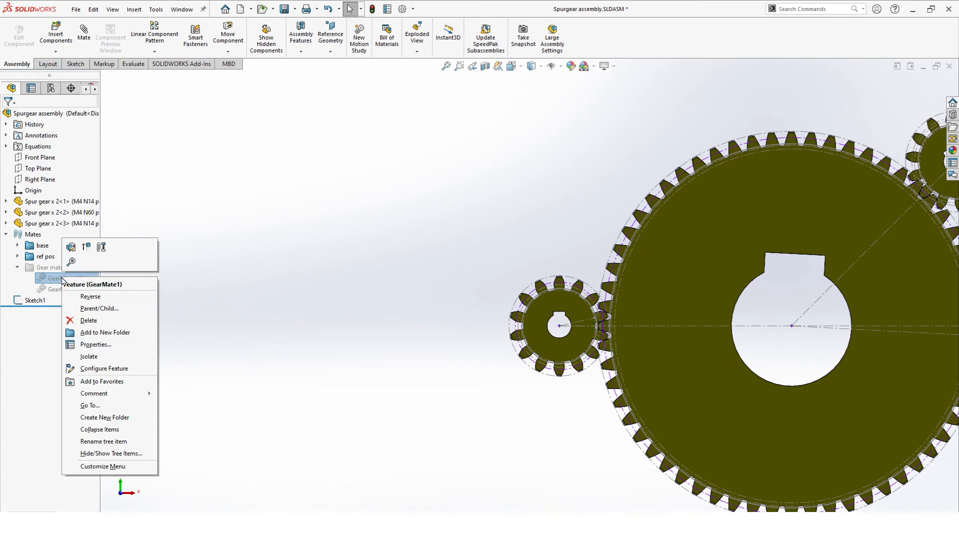
click(92, 284)
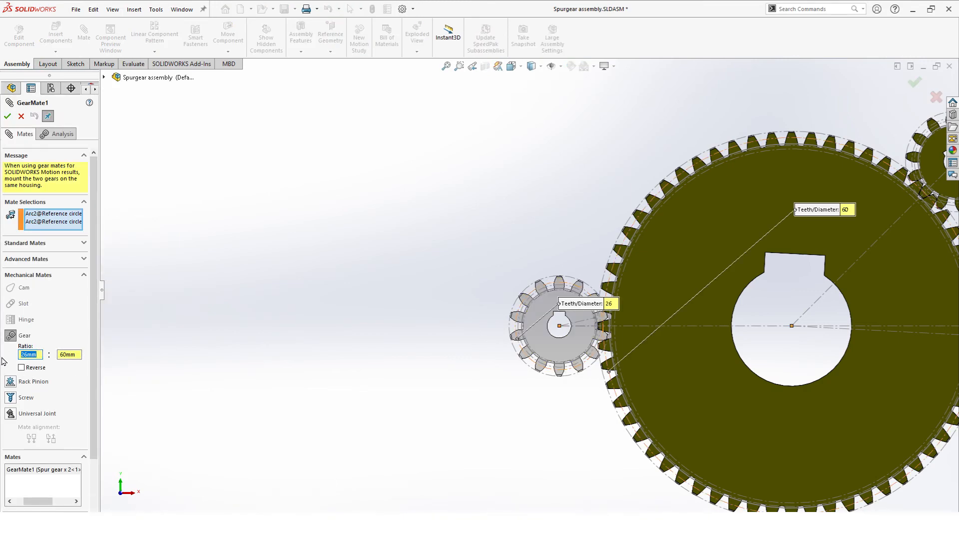
Set GearMate1's ratio to 14 against 60 for the new 14-tooth gear.
text(14)
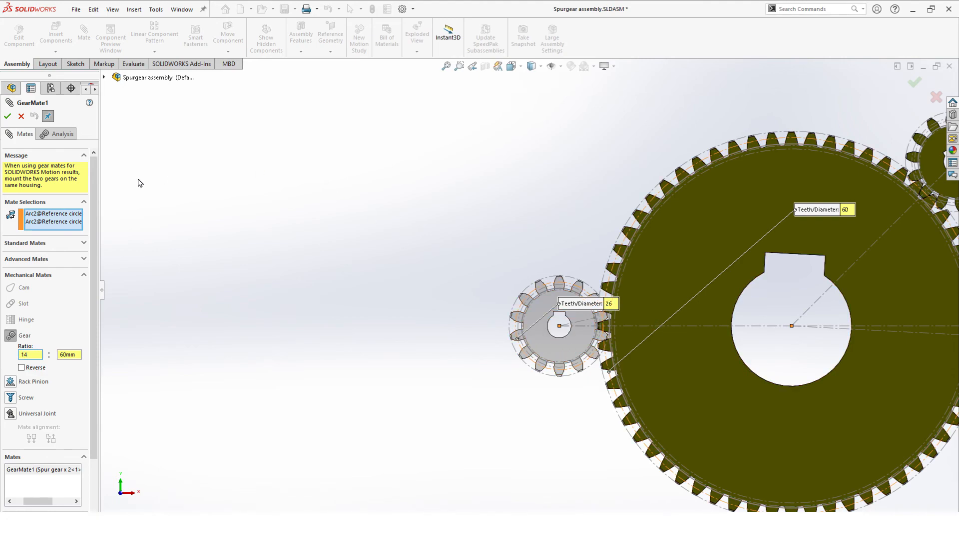
click(7, 116)
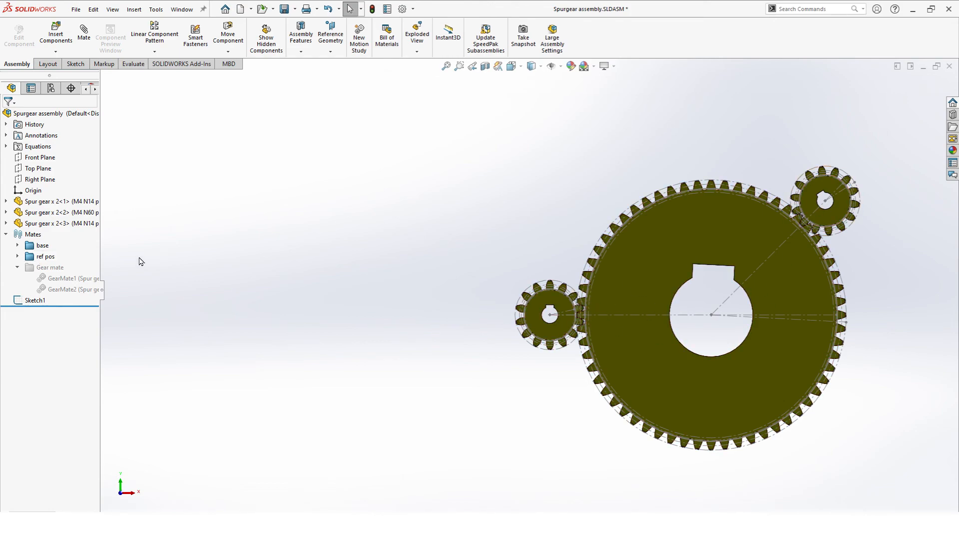
Unsuppress the Gear mate folder so both gear mates drive the gears again.
click(50, 268)
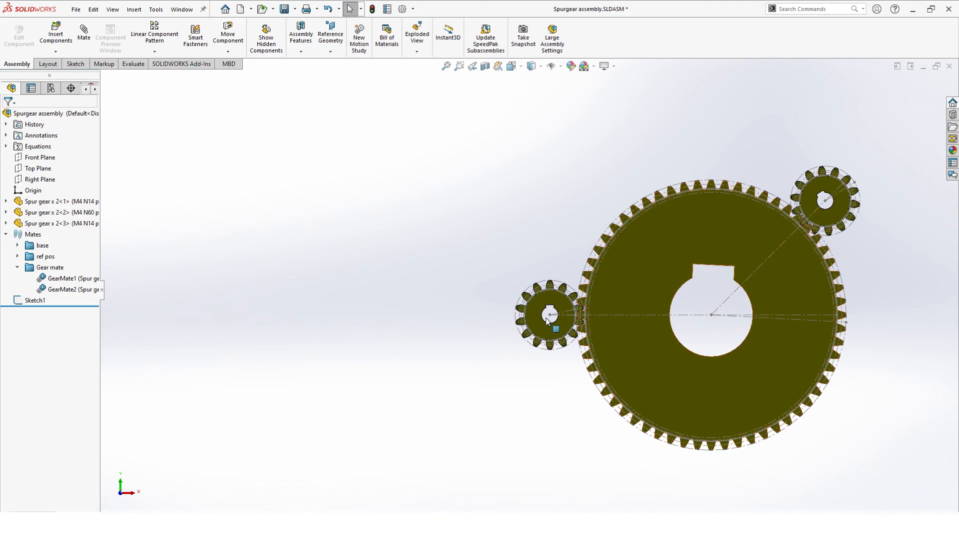
click(45, 256)
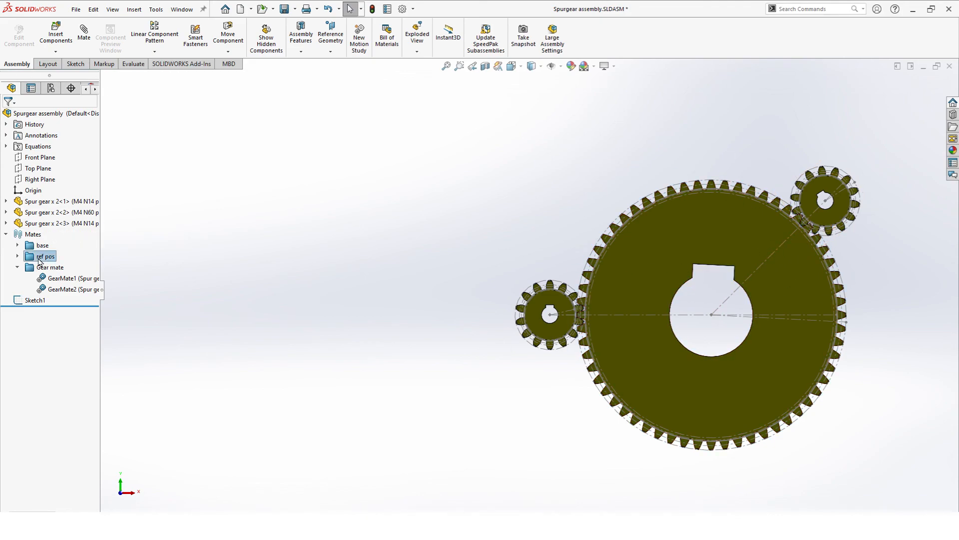